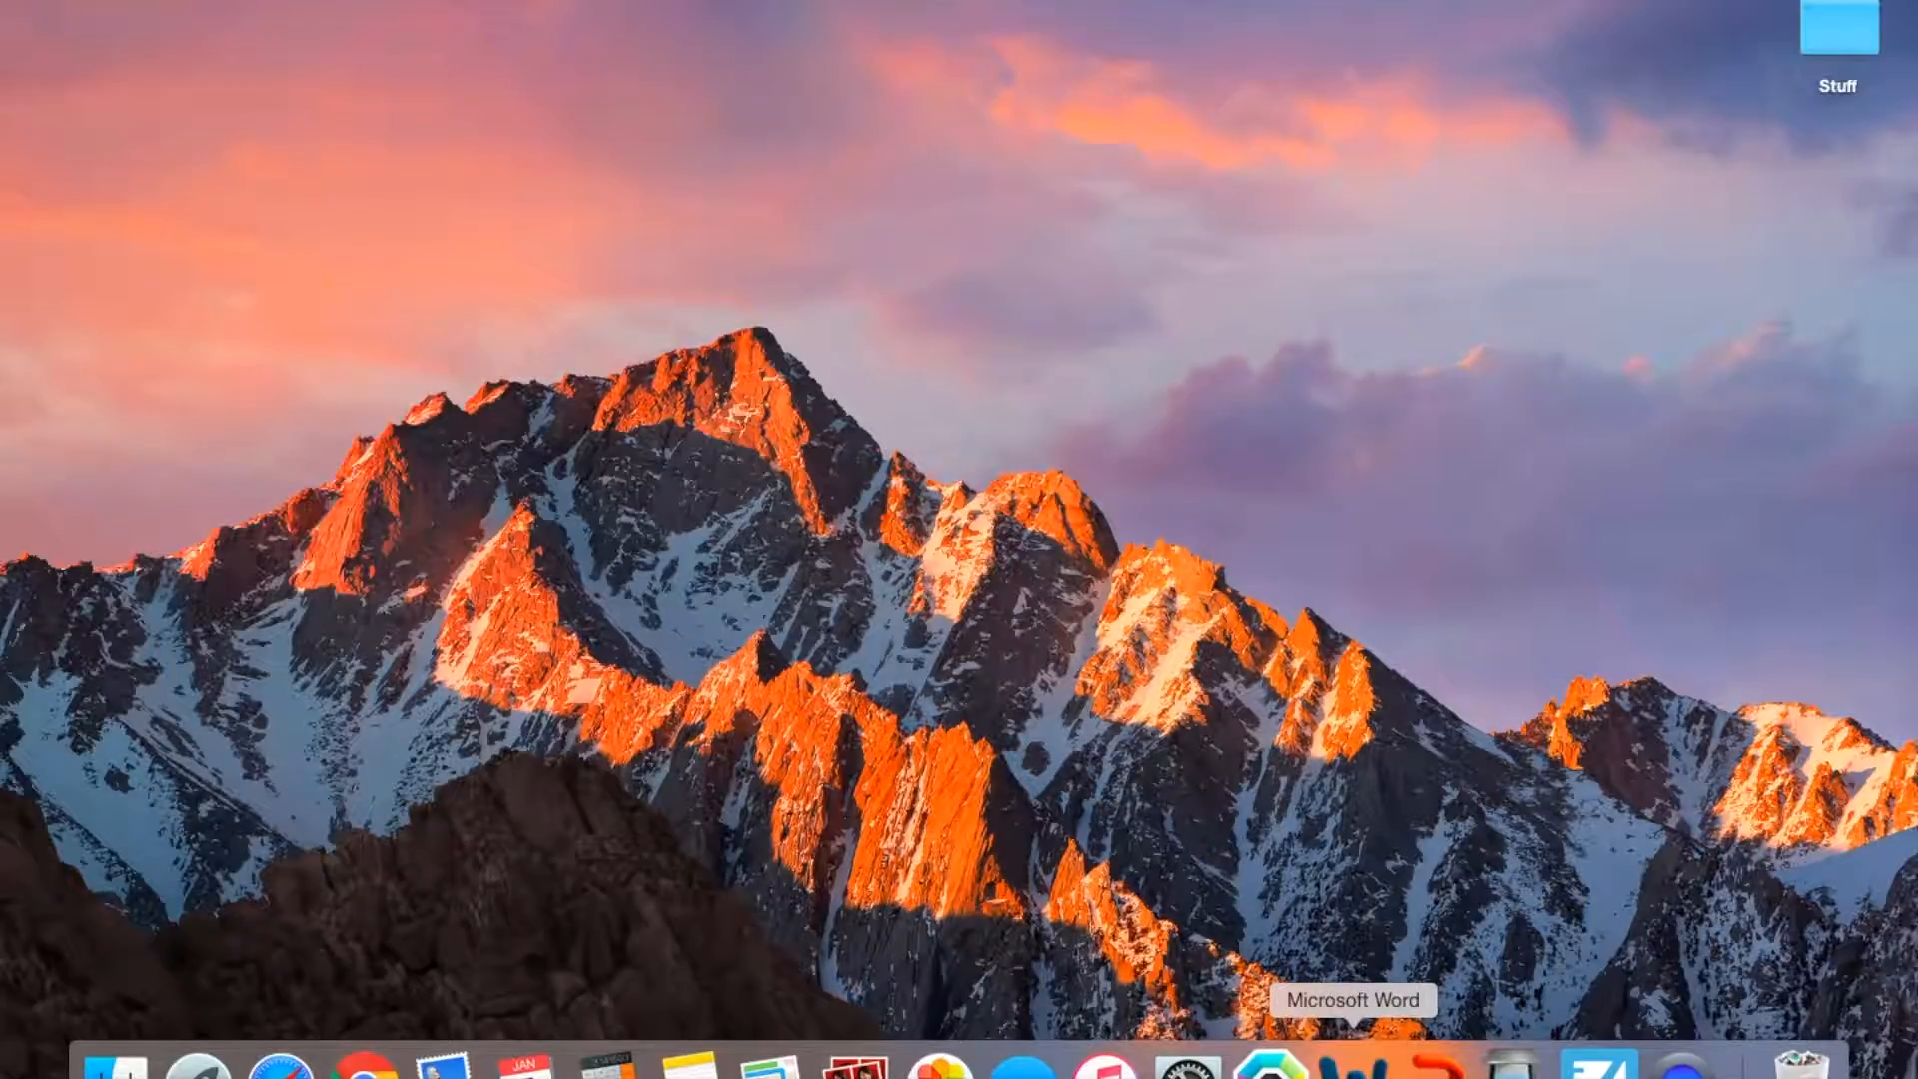
Launch Word and write 'Here is my letter' as the first line of a blank document.
{"action": "left_click", "coordinate": [1348, 1065]}
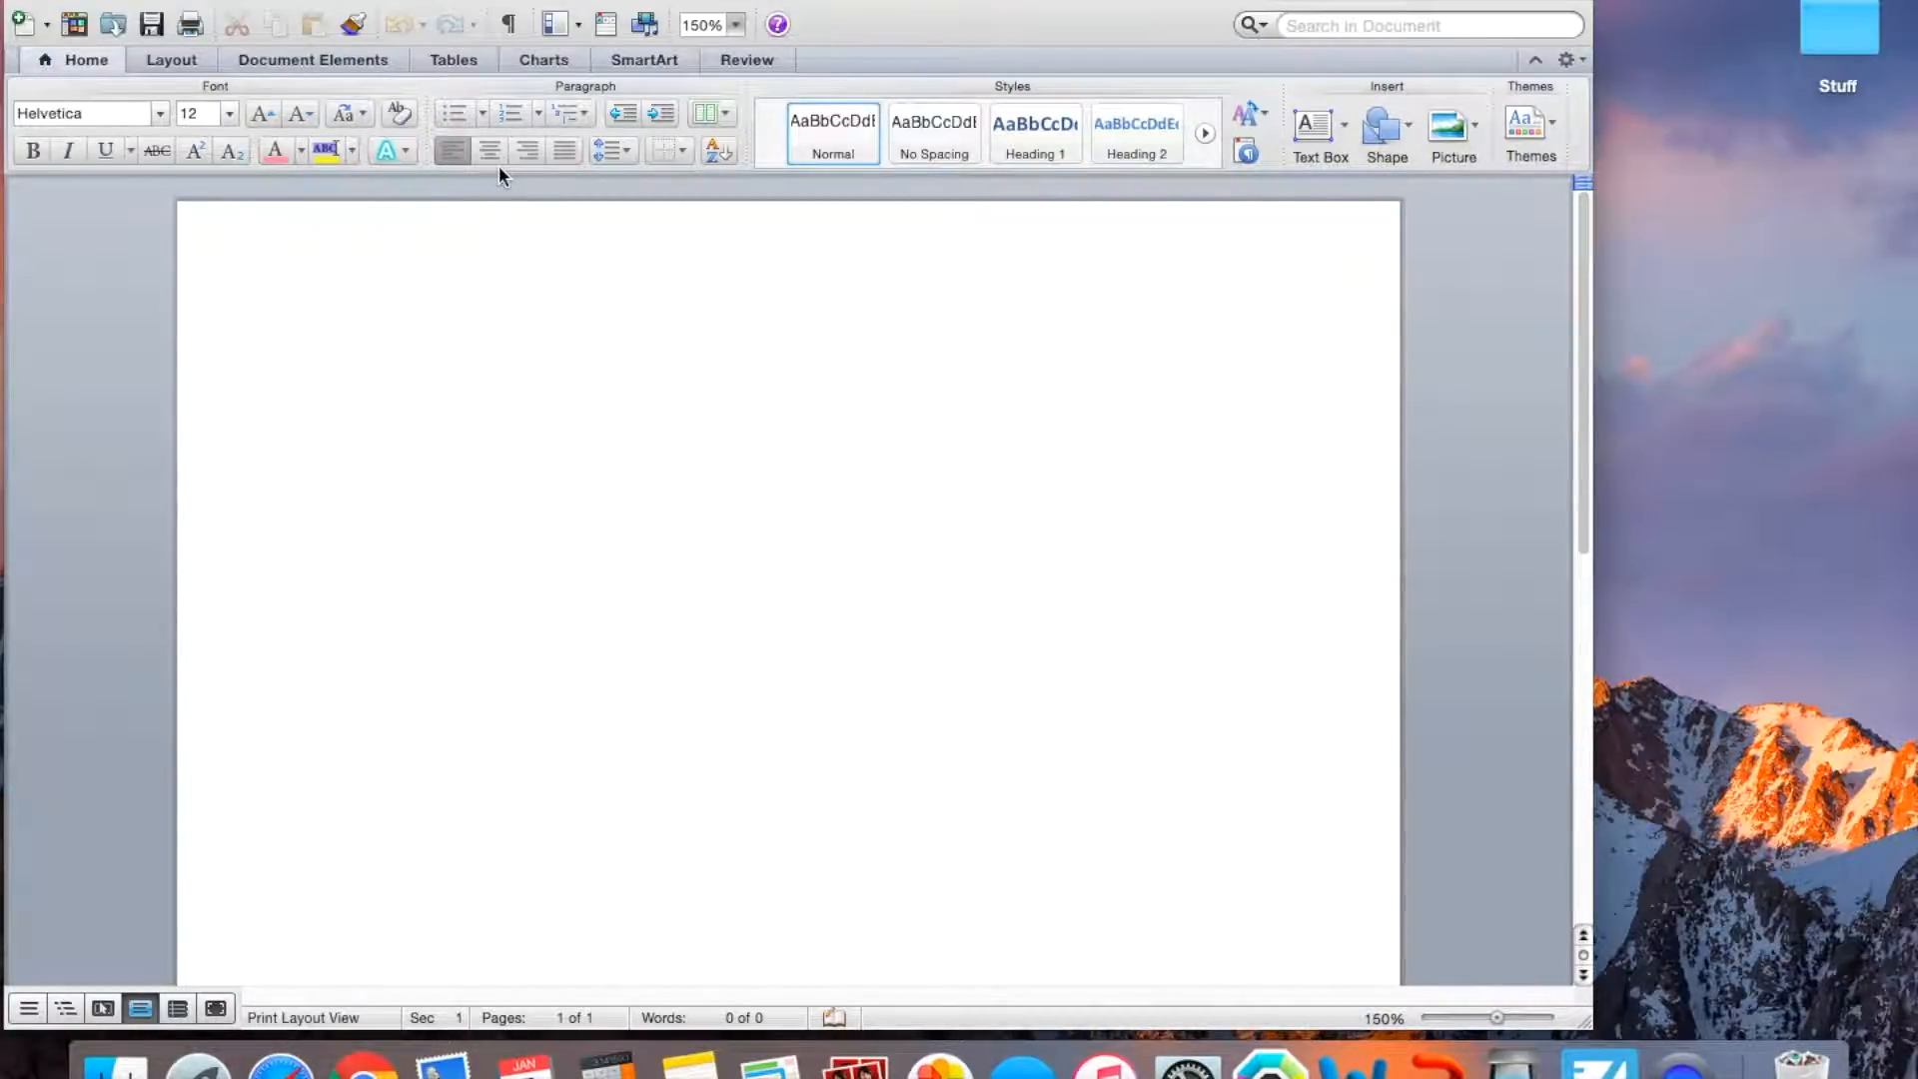
{"action": "type", "text": "Here is my let"}
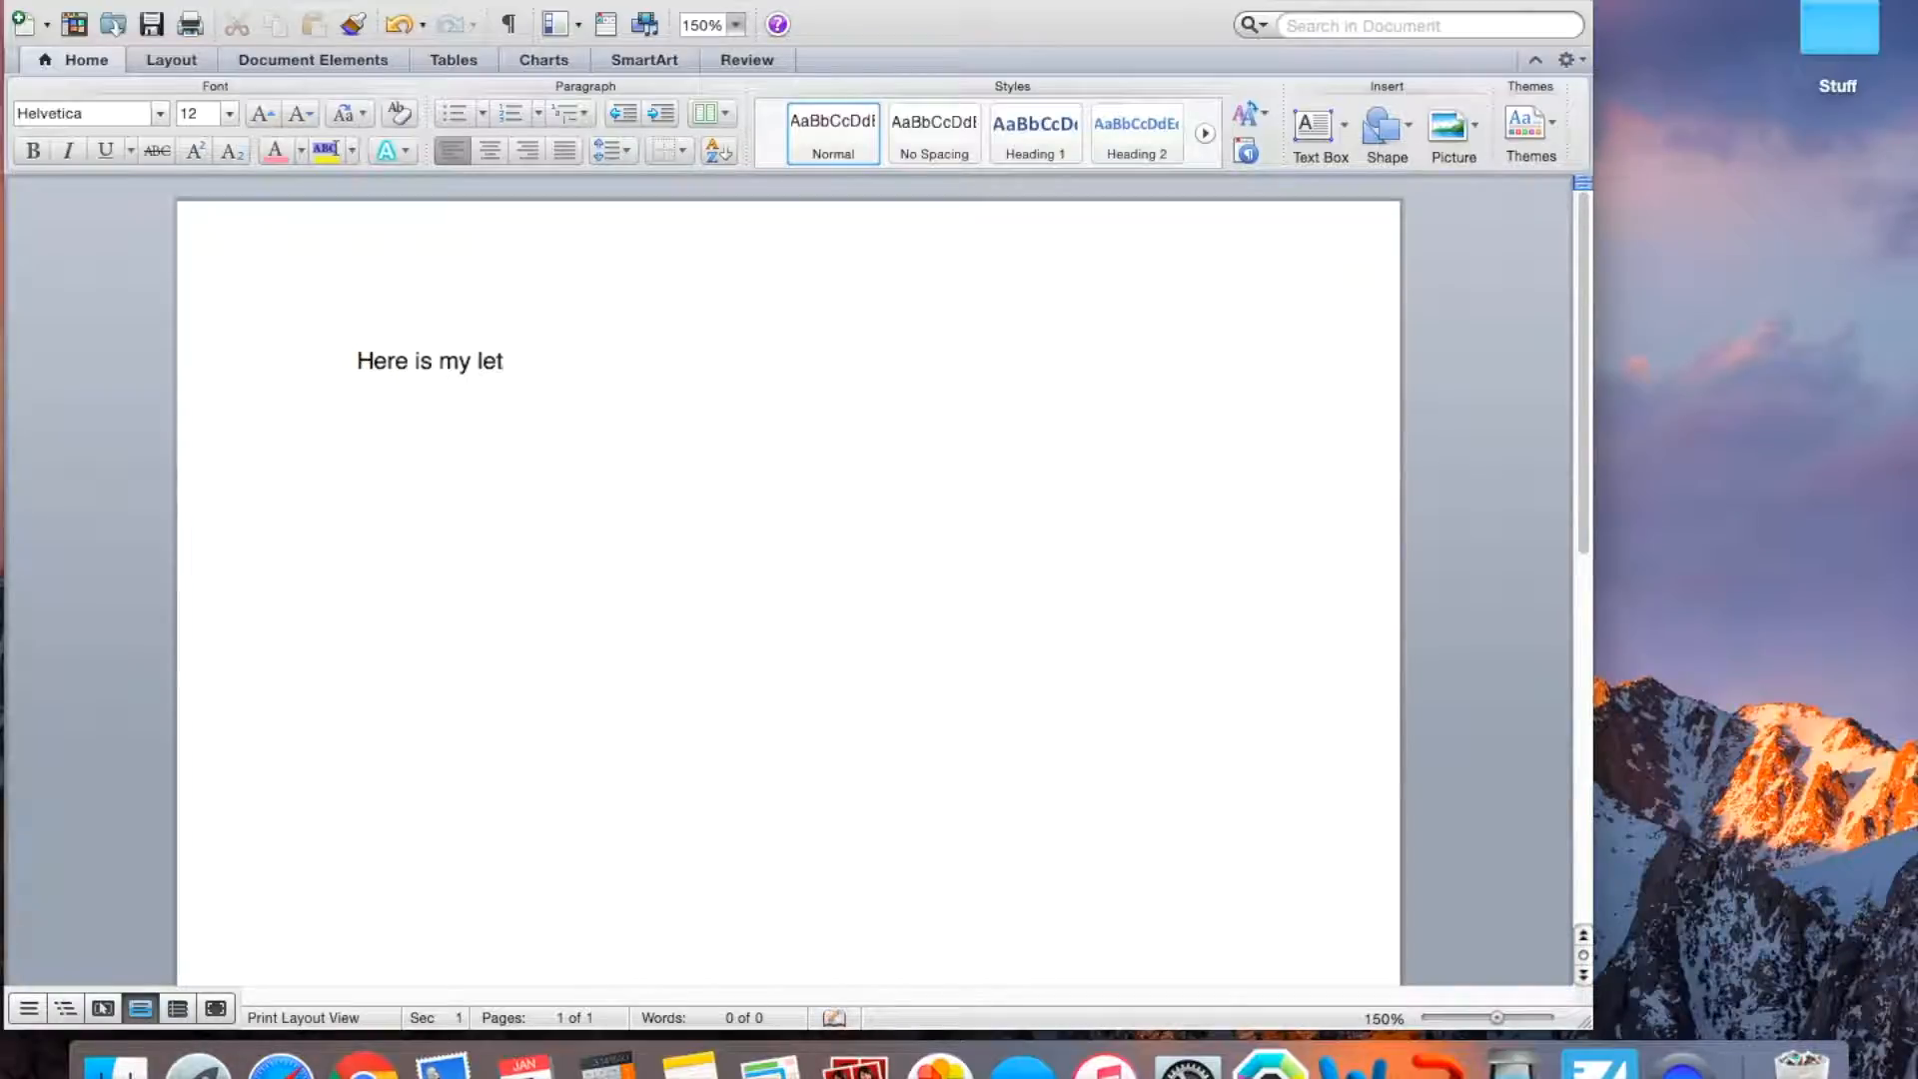
{"action": "type", "text": "ter"}
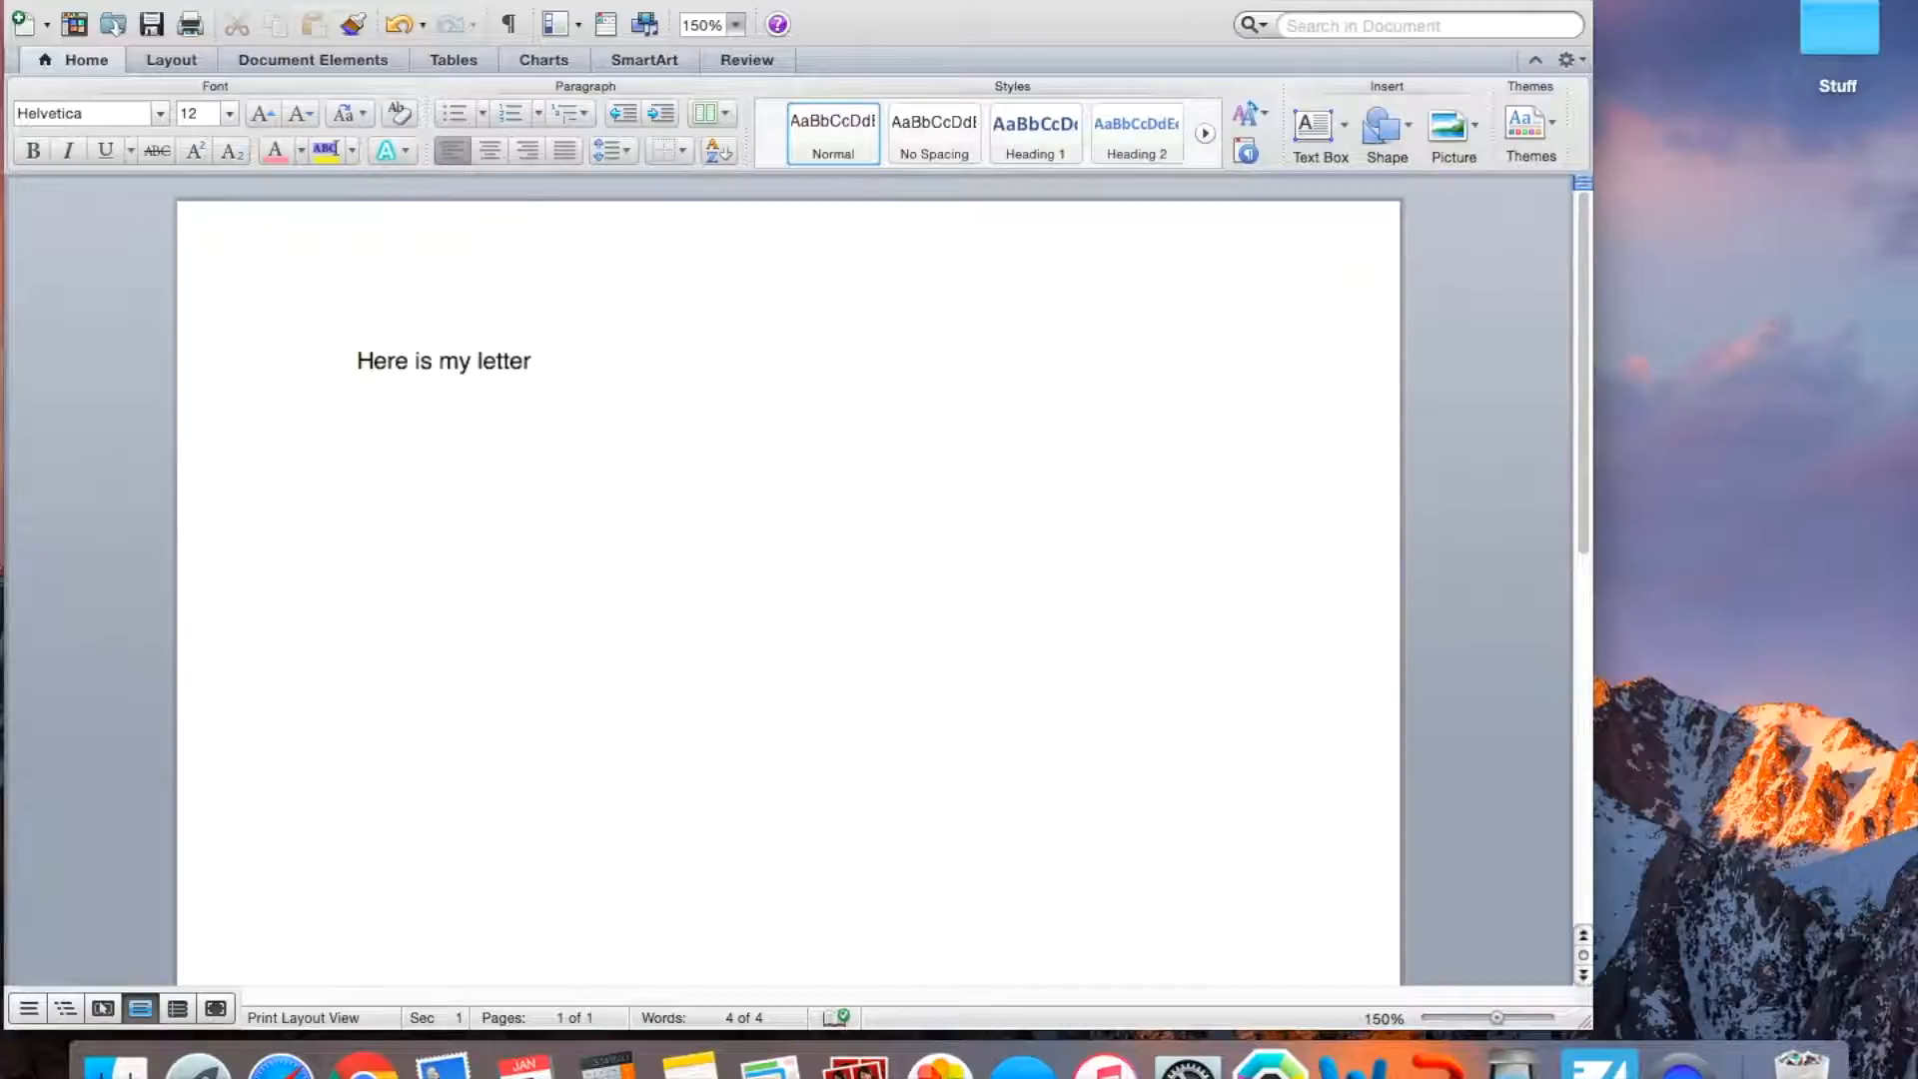
{"action": "scroll", "scroll_direction": "up", "scroll_amount": 3}
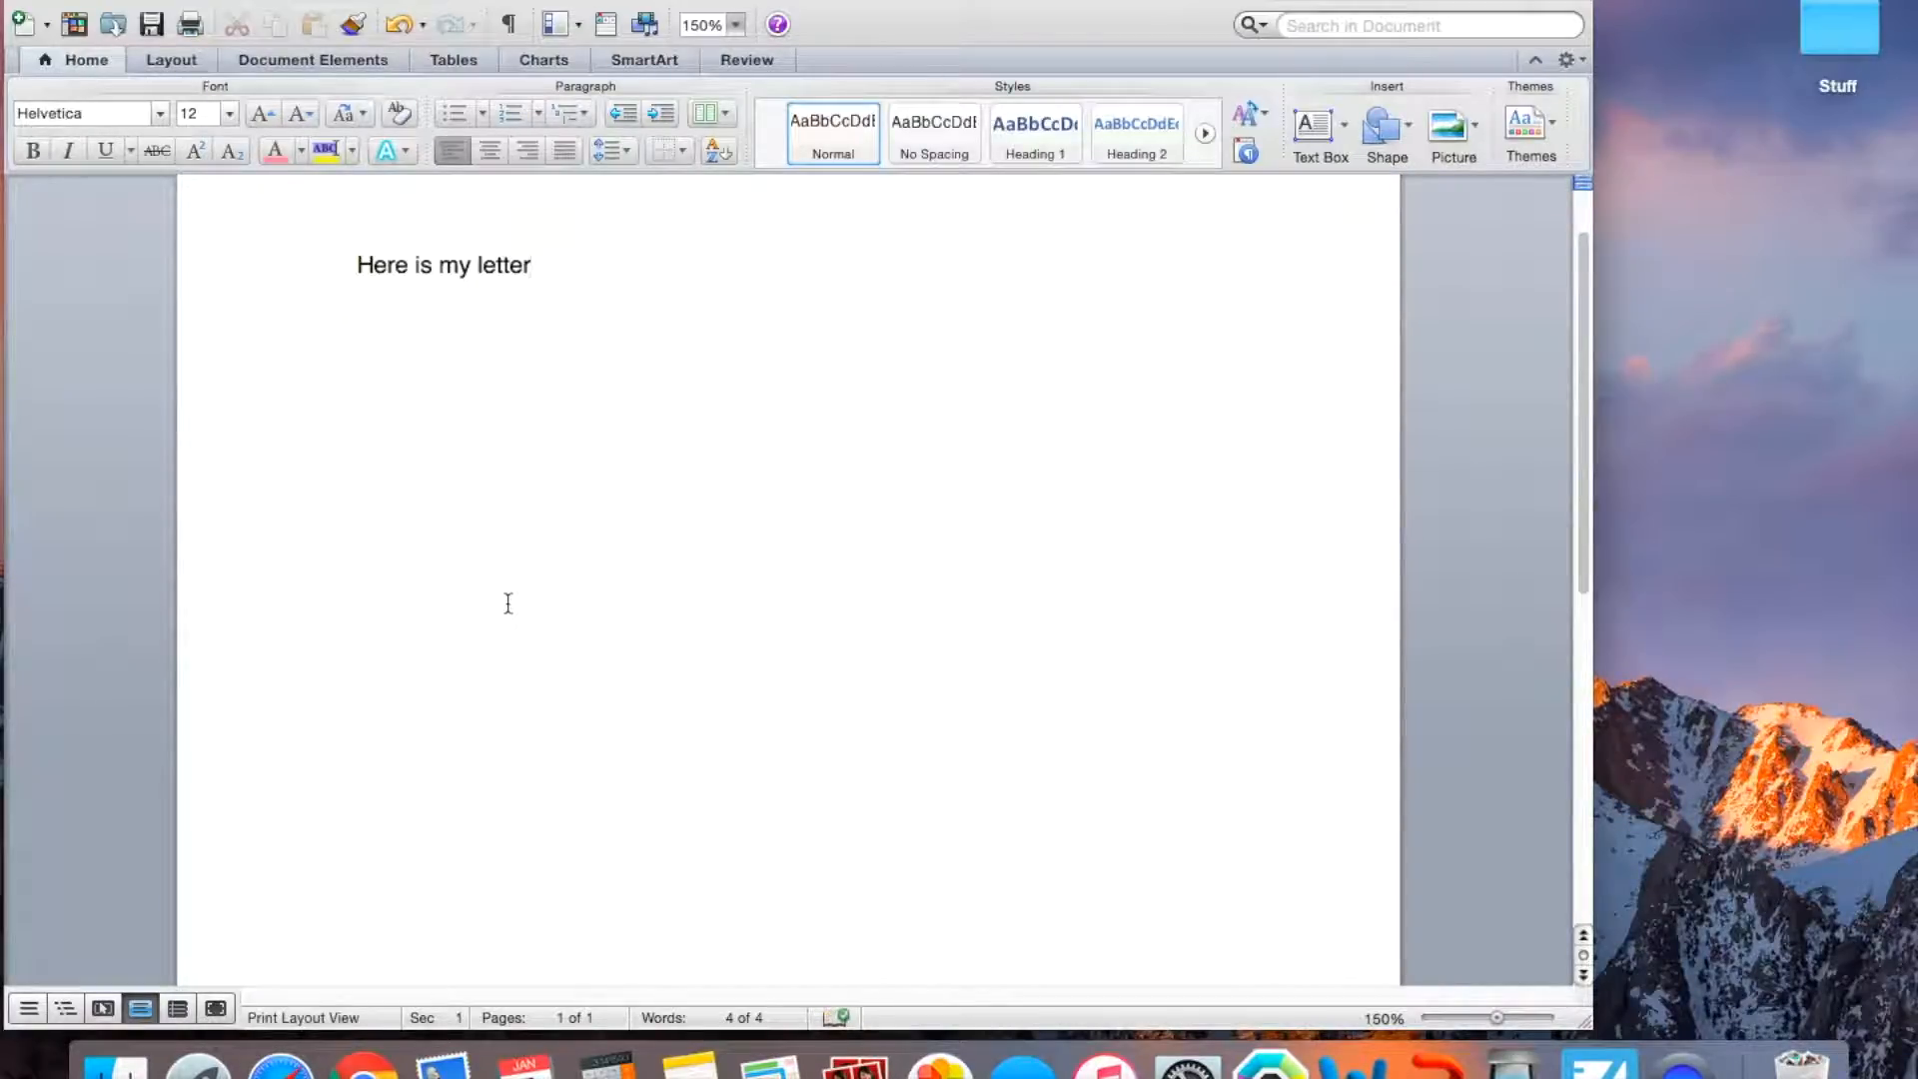
{"action": "left_click", "coordinate": [531, 265]}
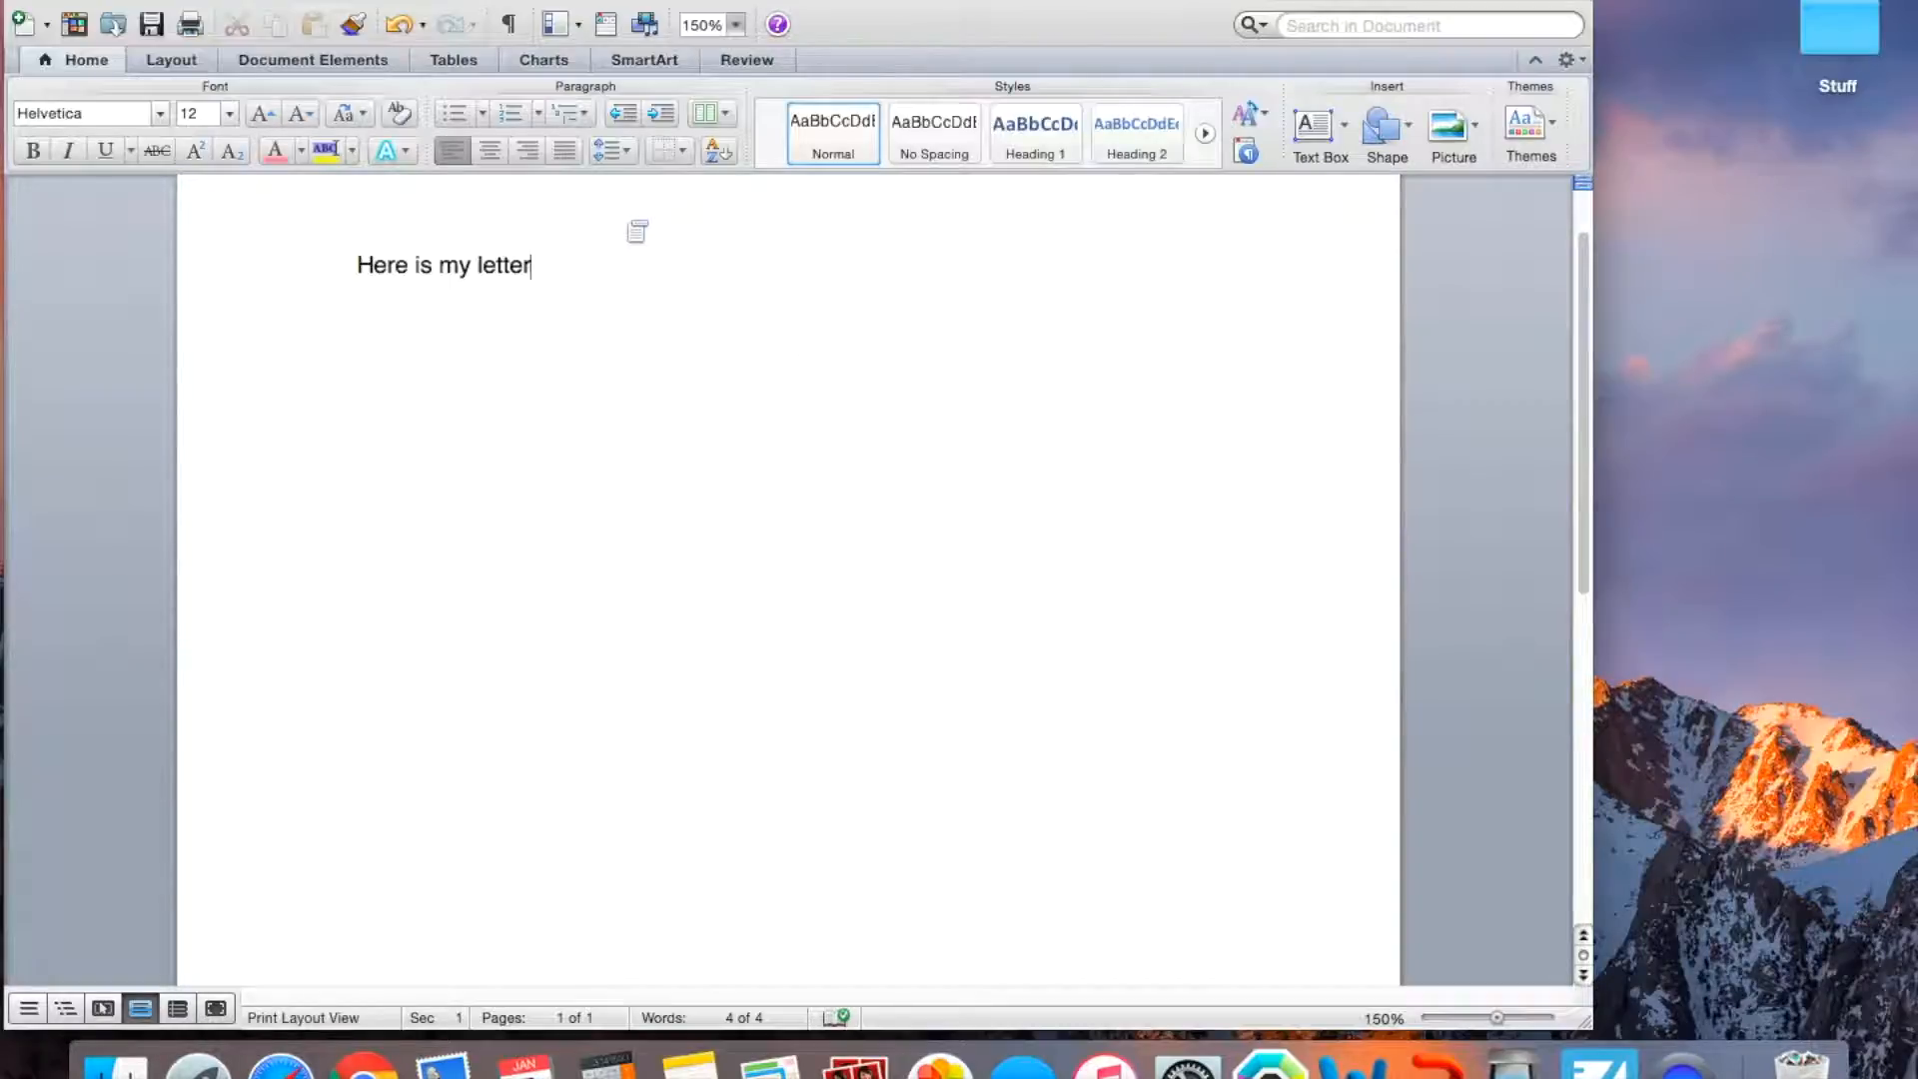
{"action": "mouse_move", "coordinate": [527, 416]}
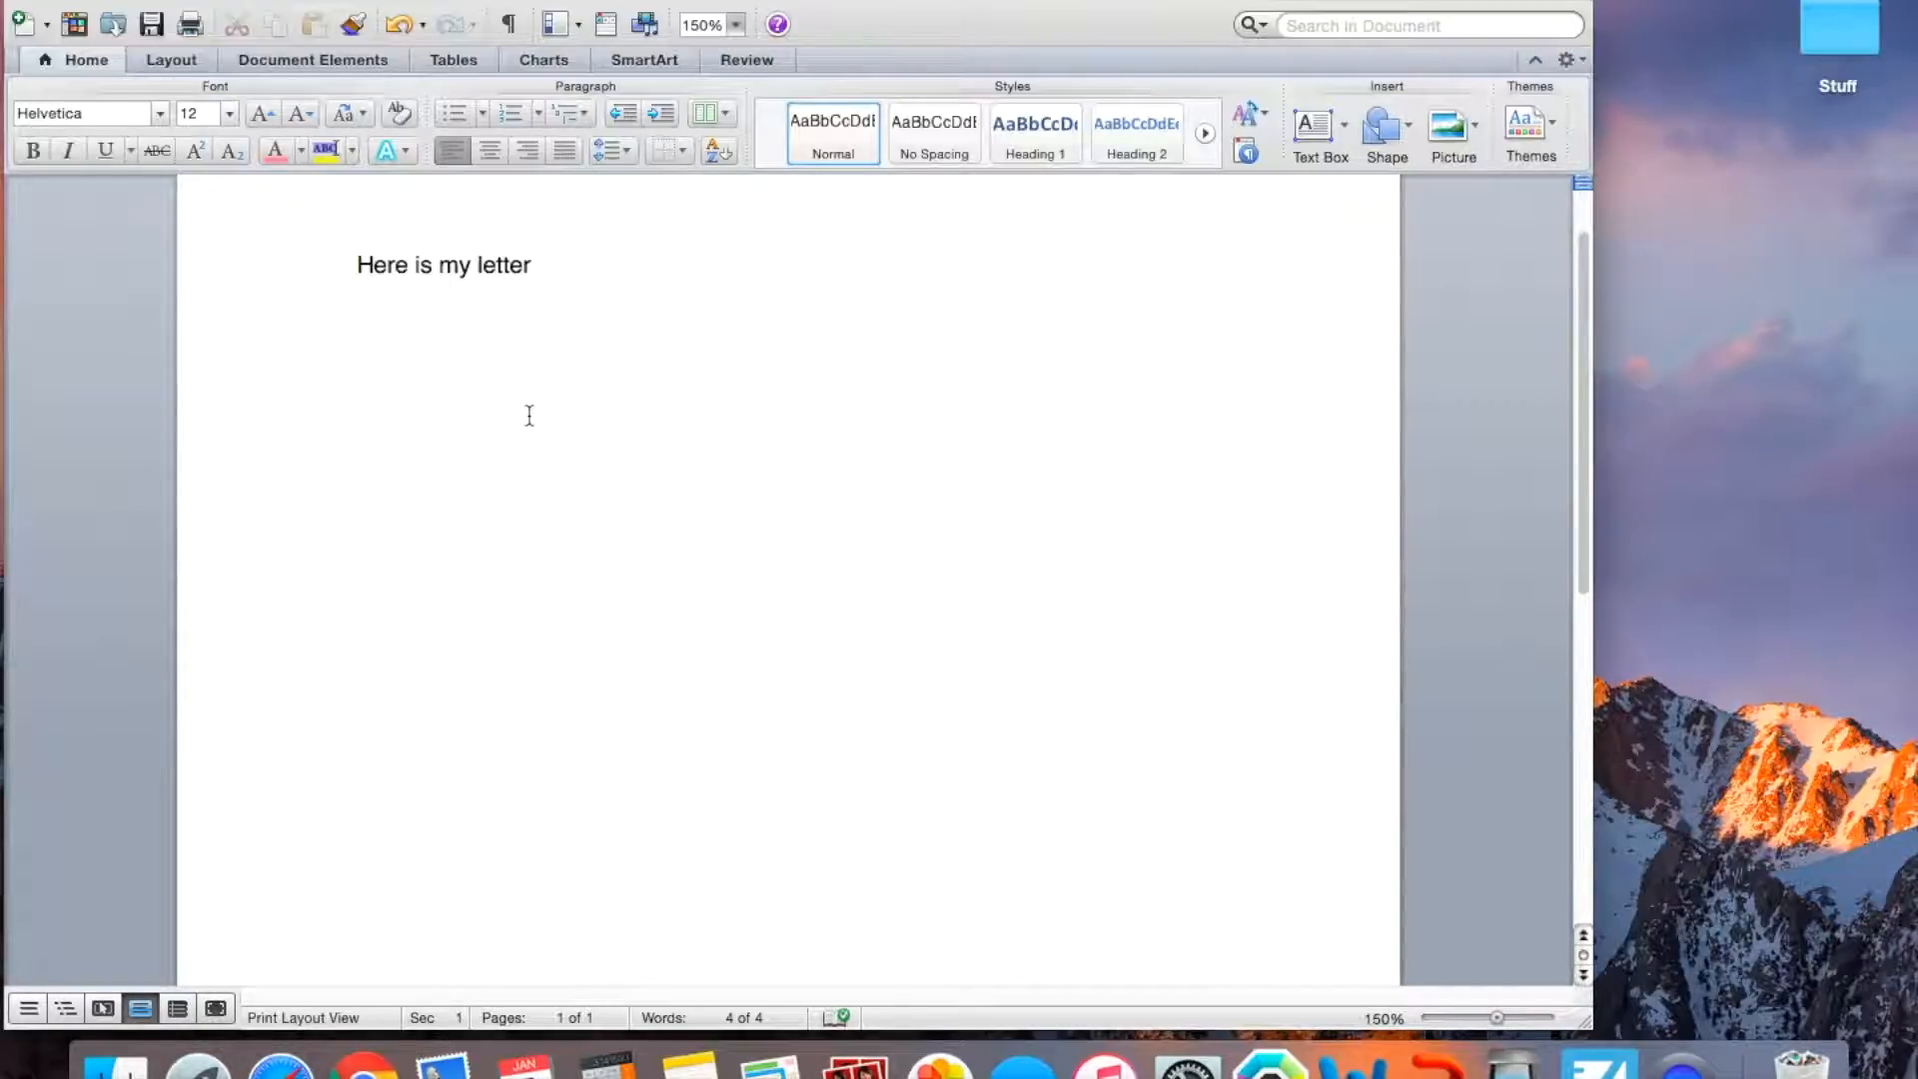
{"action": "left_click", "coordinate": [529, 265]}
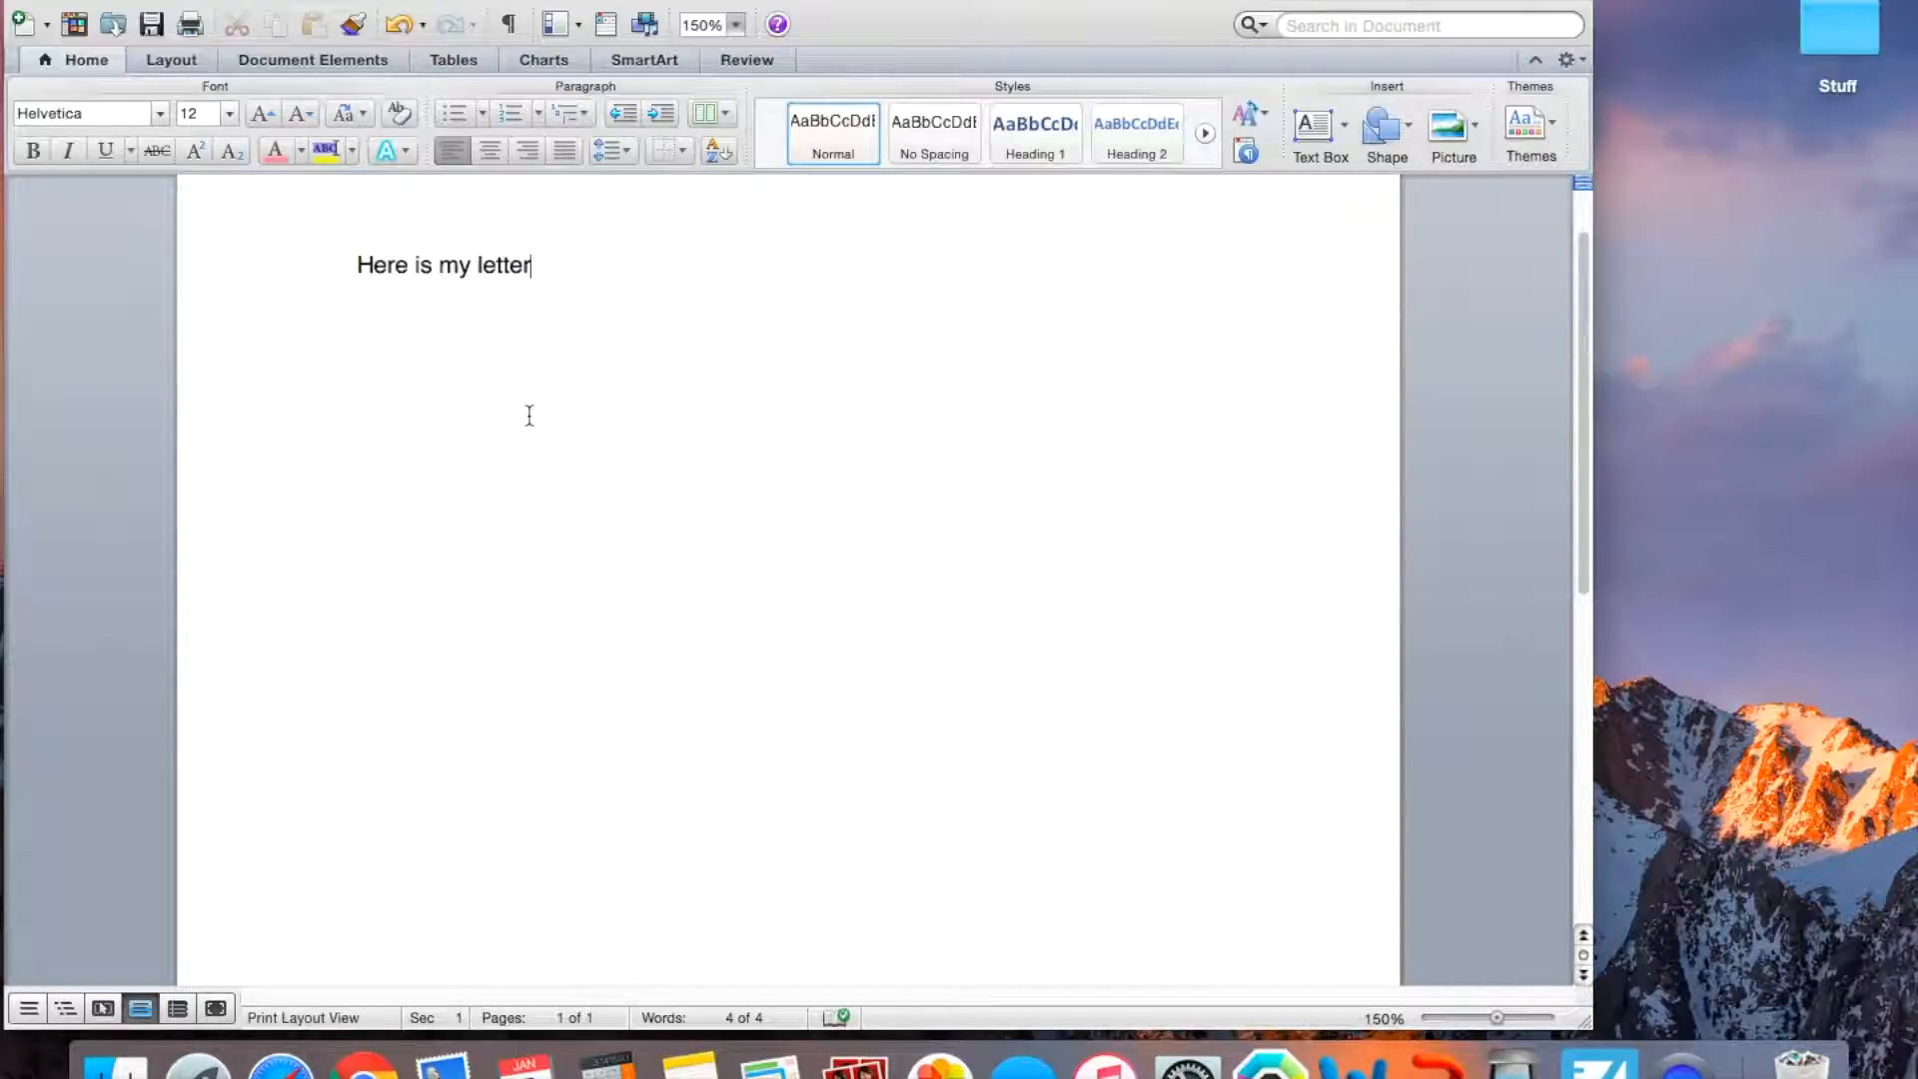
Screenshot a blank patch of the page with Command+Shift+4 to get a white image.
{"action": "key", "text": "cmd+shift+4"}
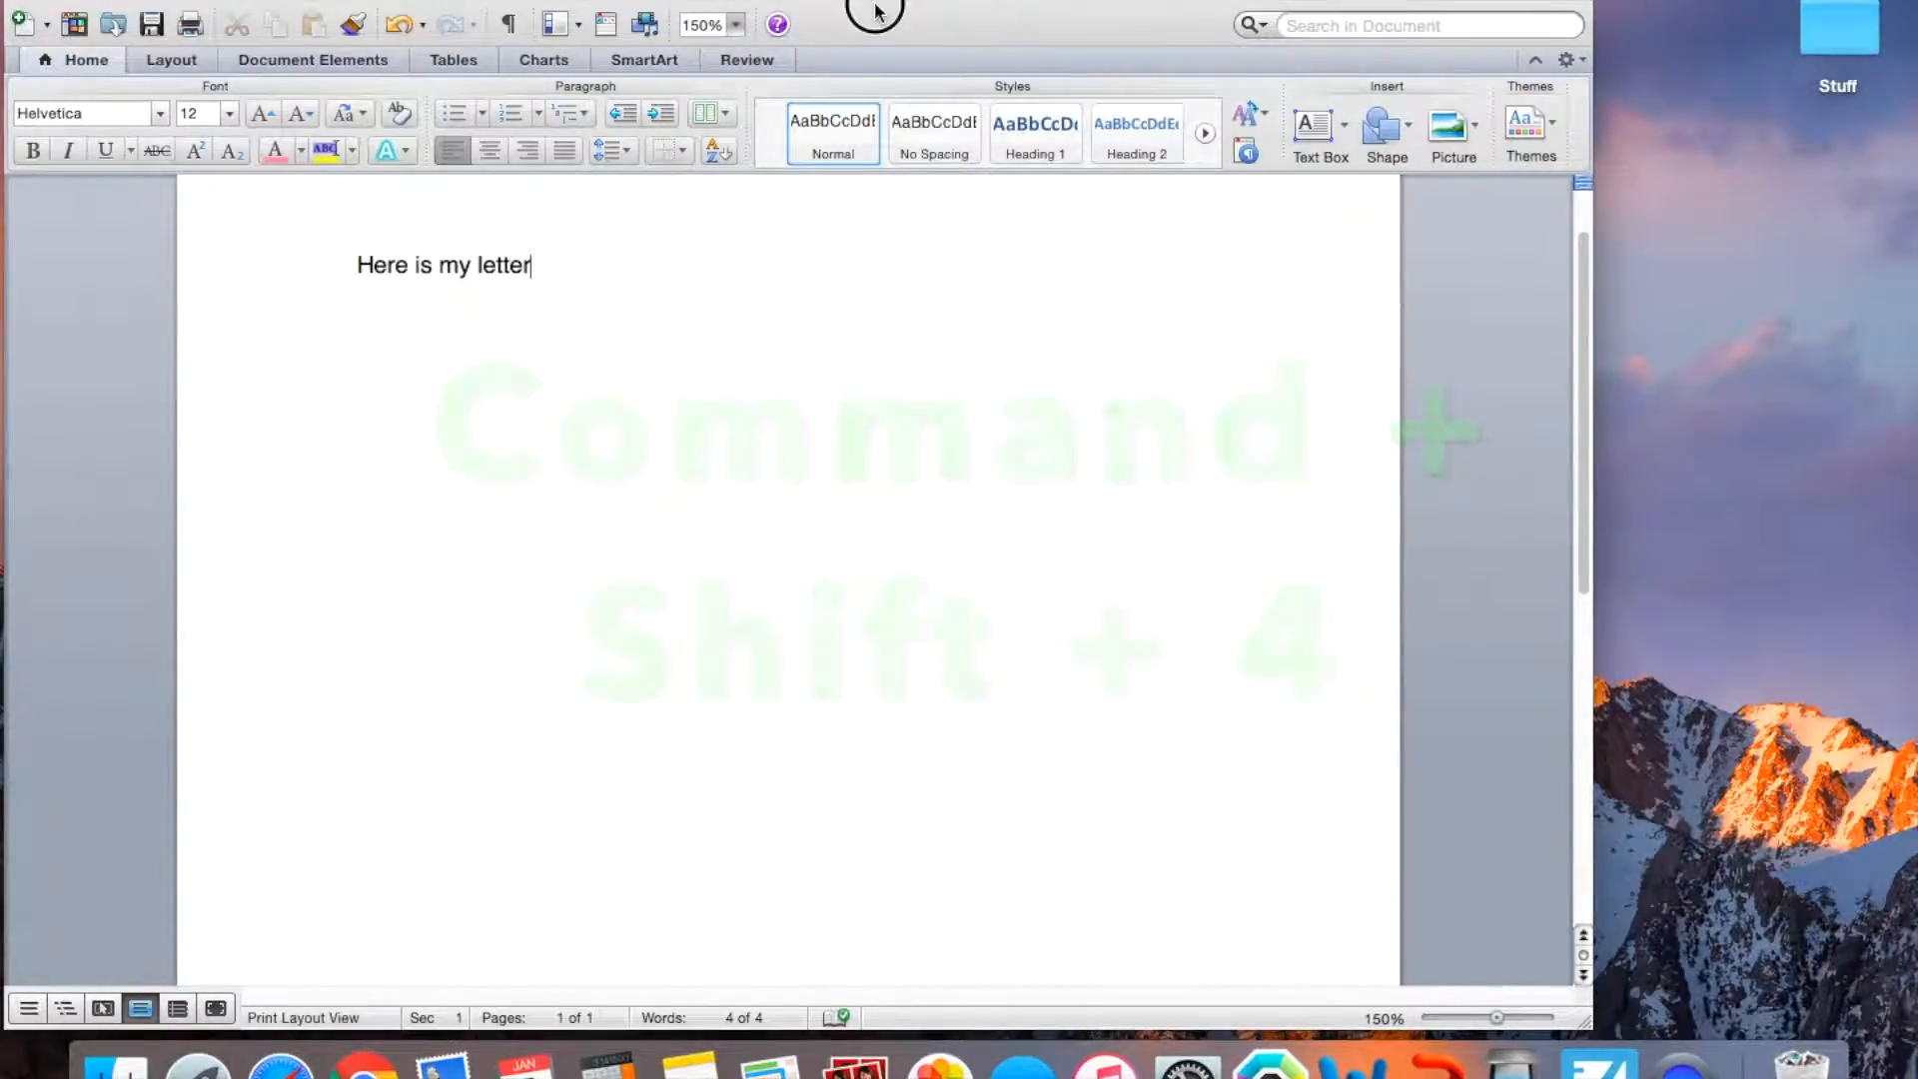
{"action": "key", "text": "cmd+shift+4"}
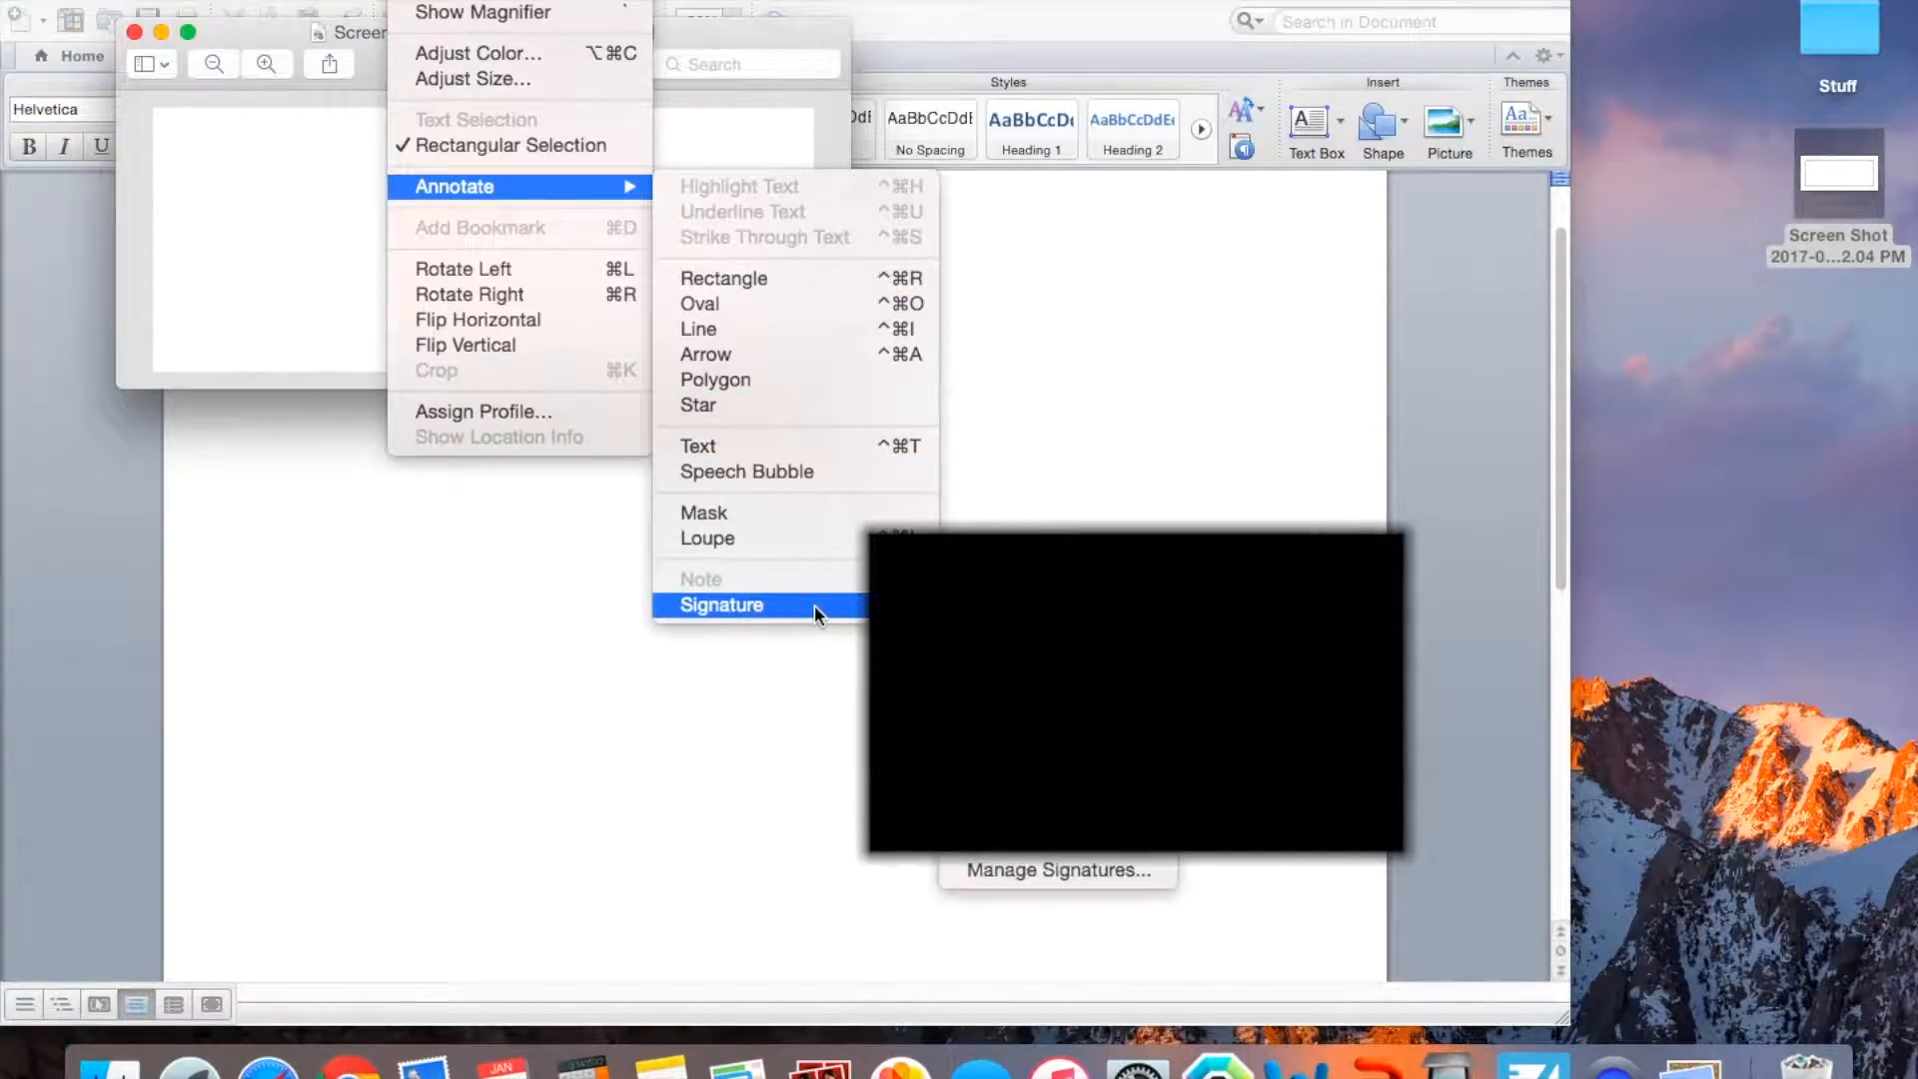
Start creating a new signature, try the Camera option, then settle on Trackpad.
{"action": "left_click", "coordinate": [722, 603]}
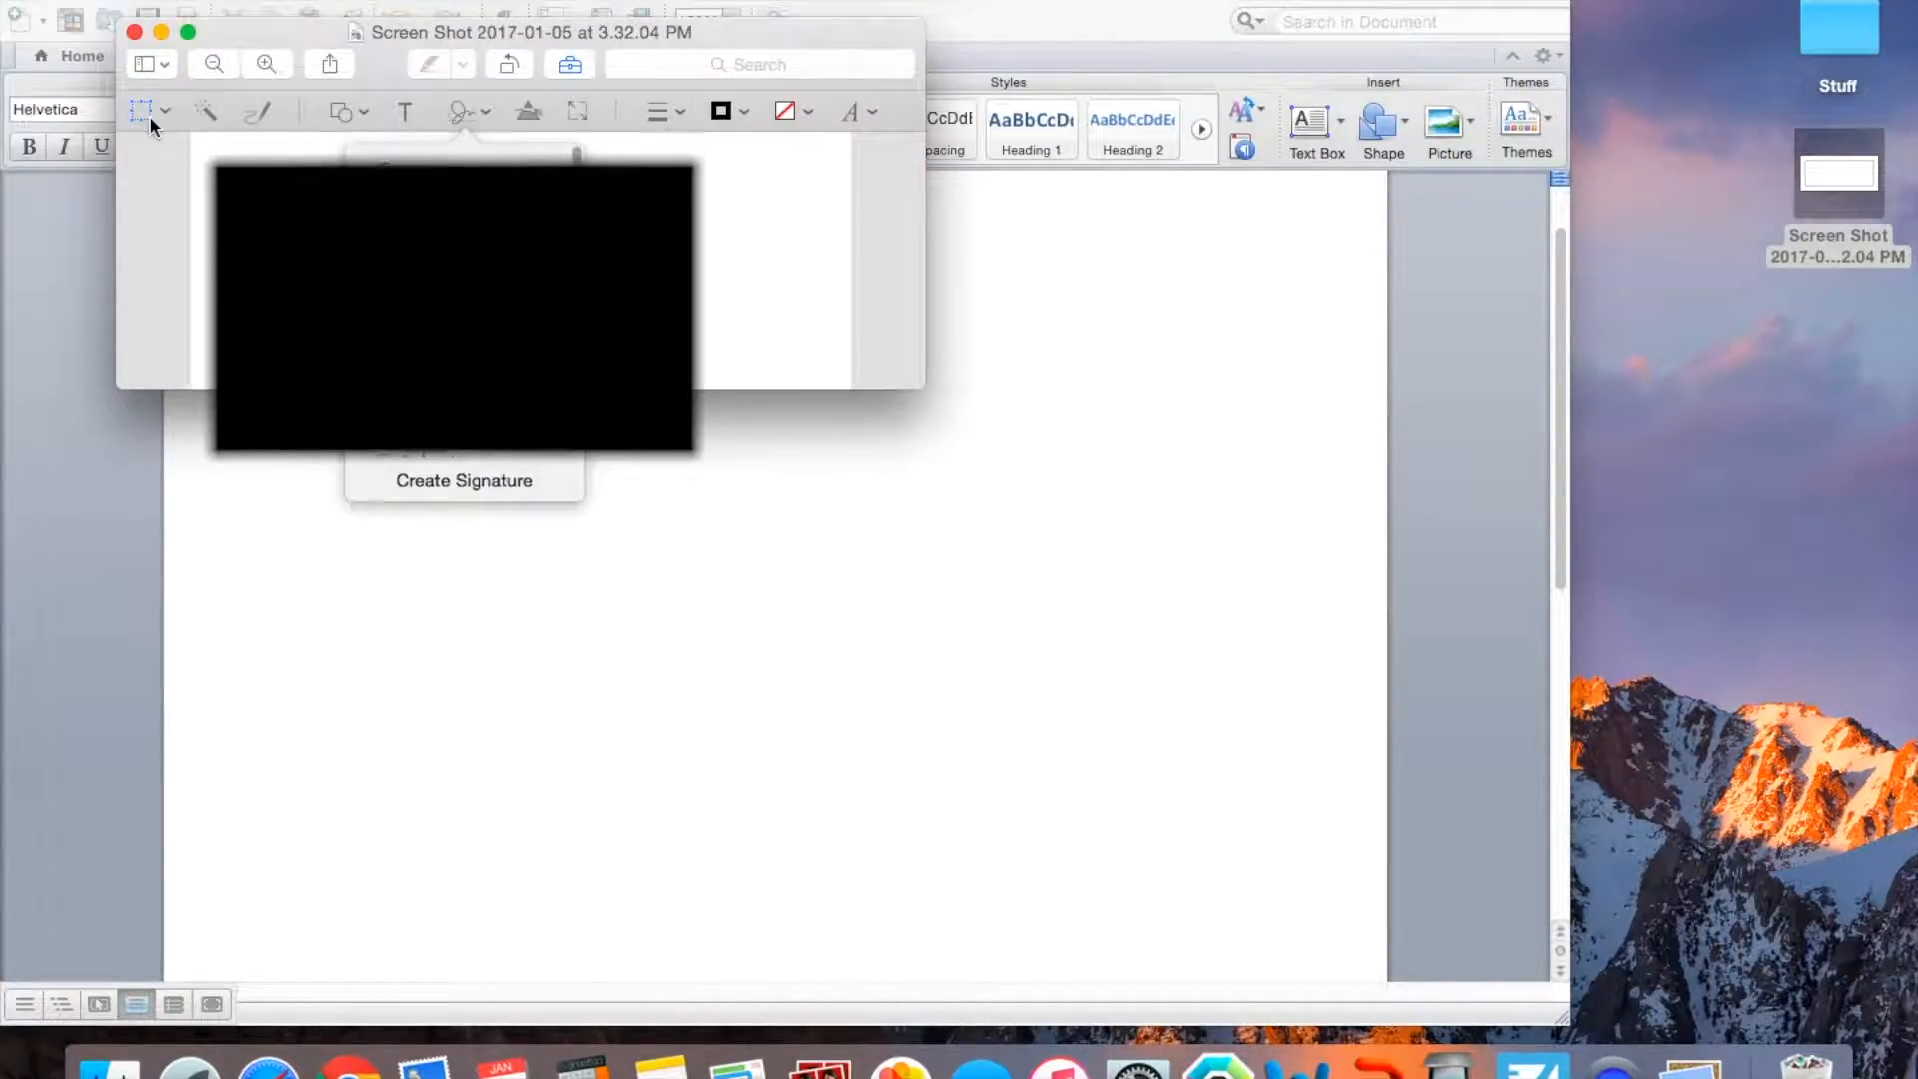
{"action": "left_click", "coordinate": [461, 478]}
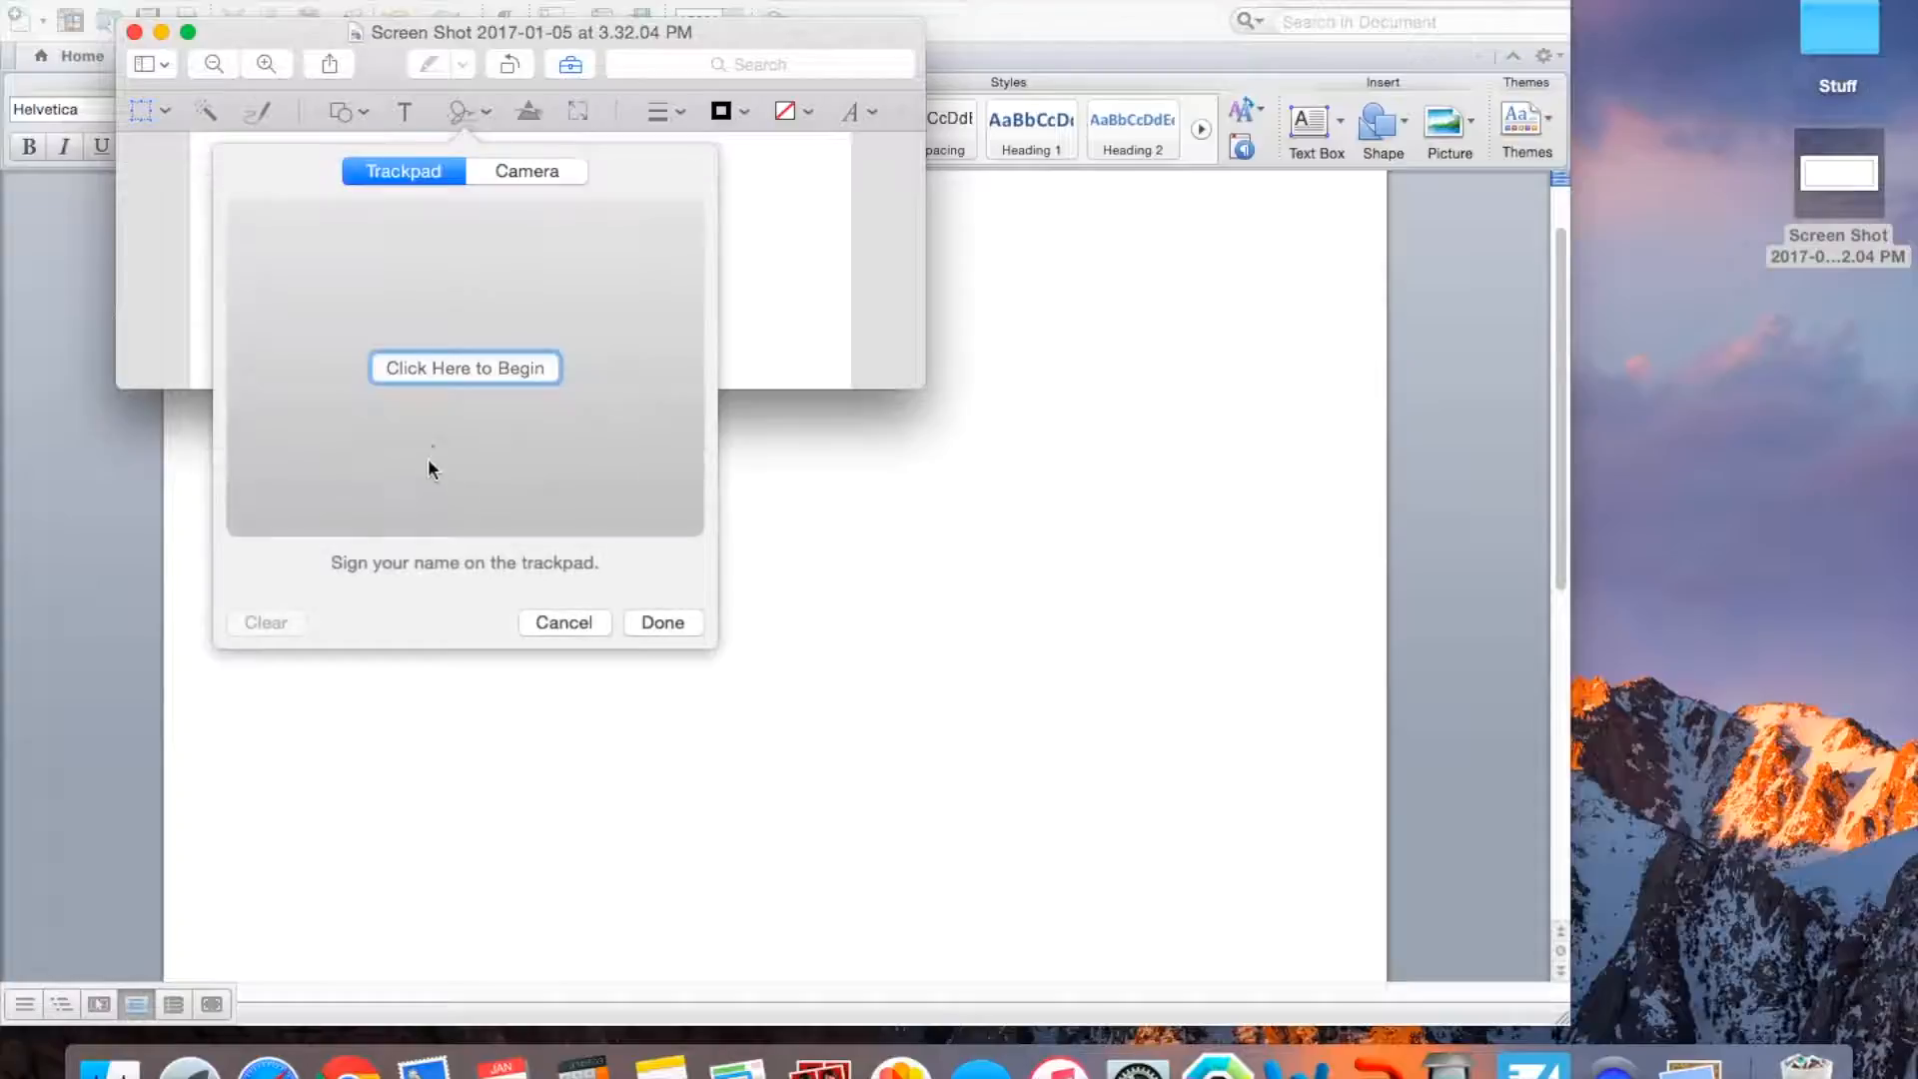
{"action": "mouse_move", "coordinate": [468, 166]}
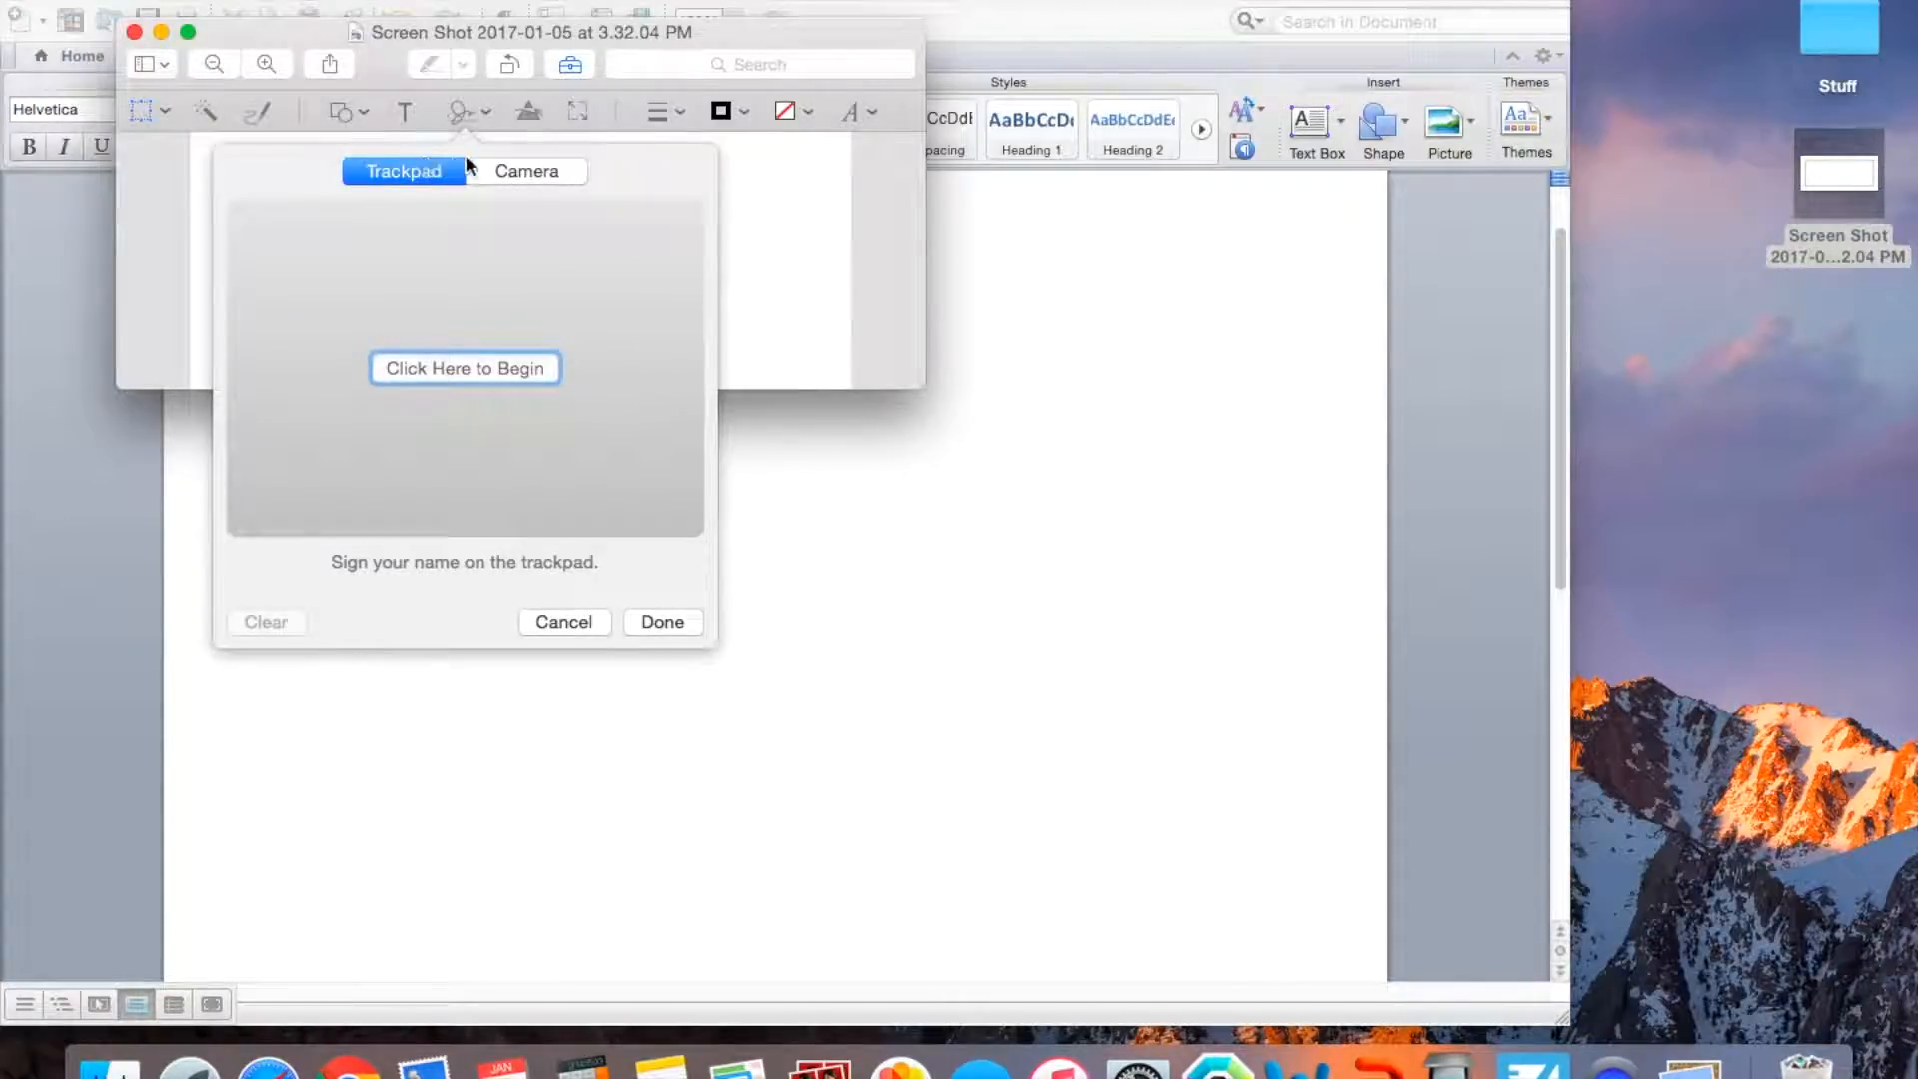
{"action": "left_click", "coordinate": [526, 172]}
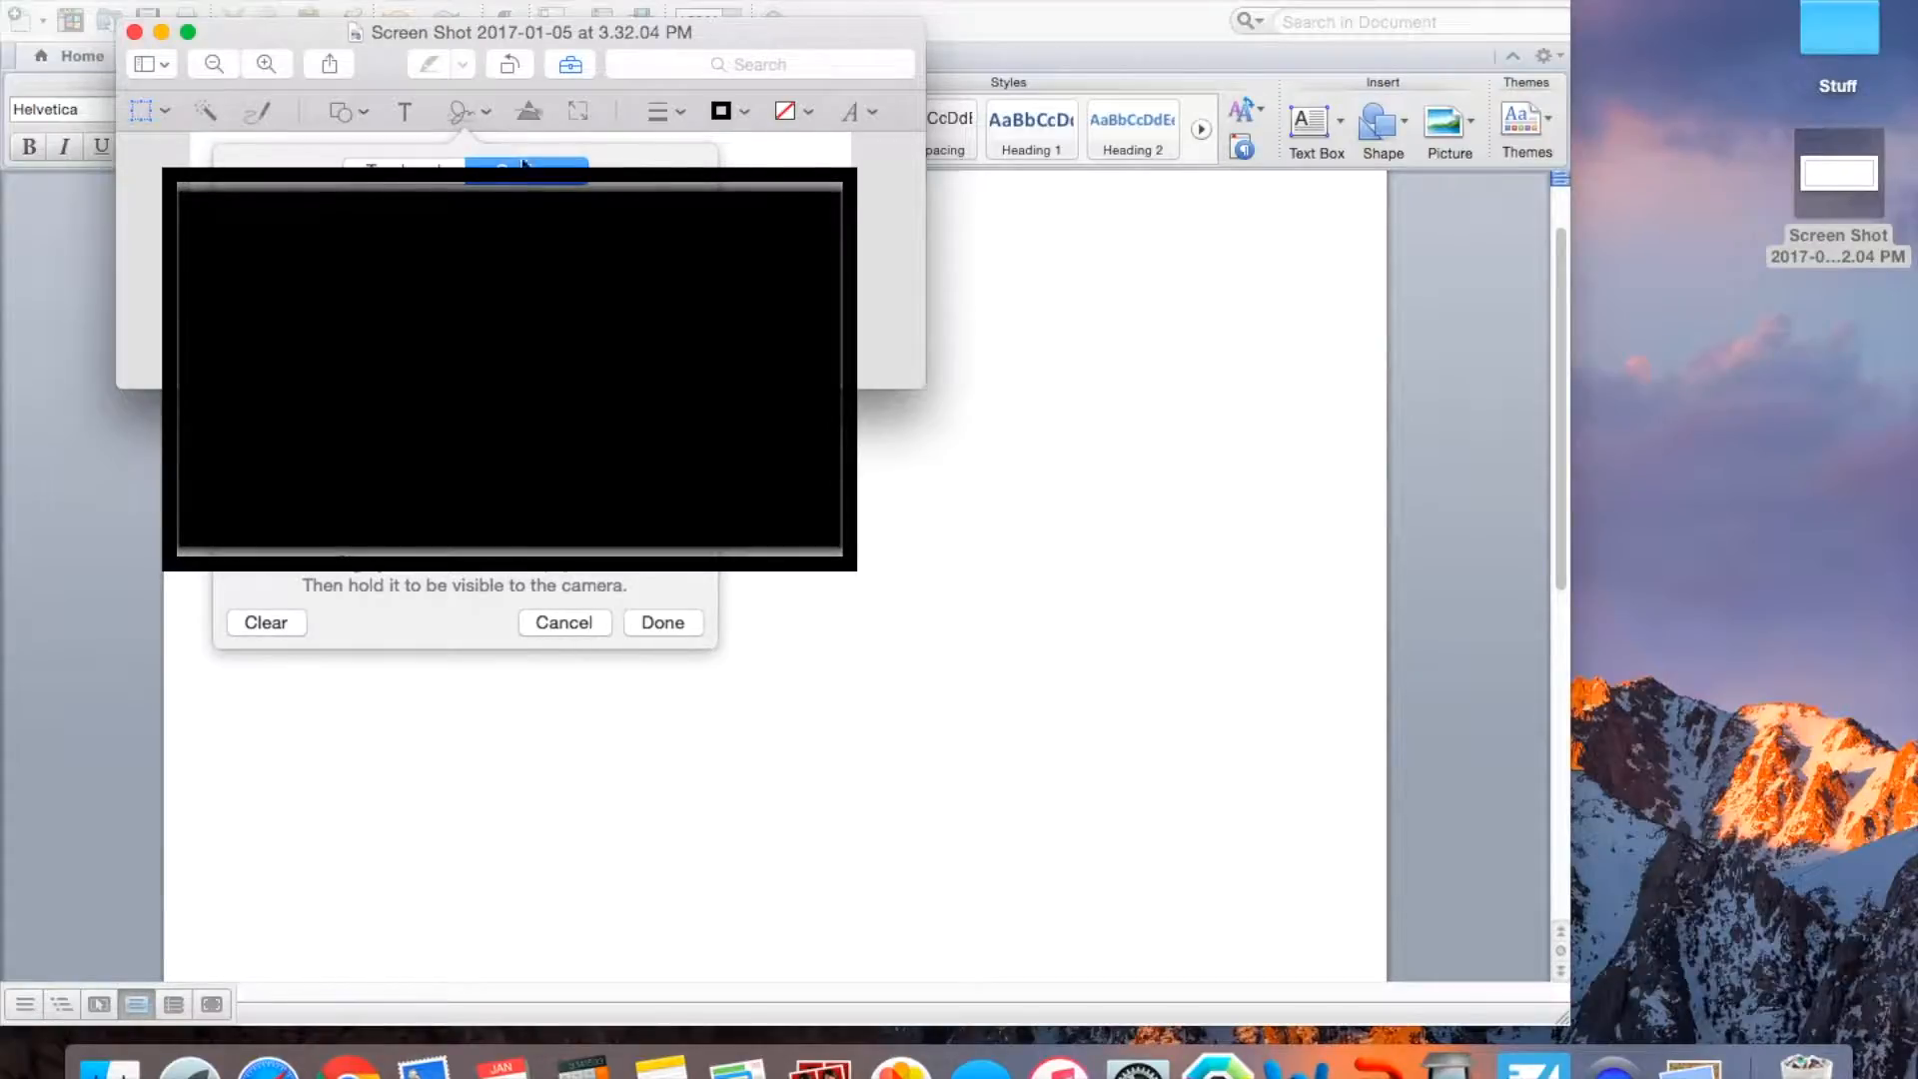
{"action": "left_click", "coordinate": [404, 169]}
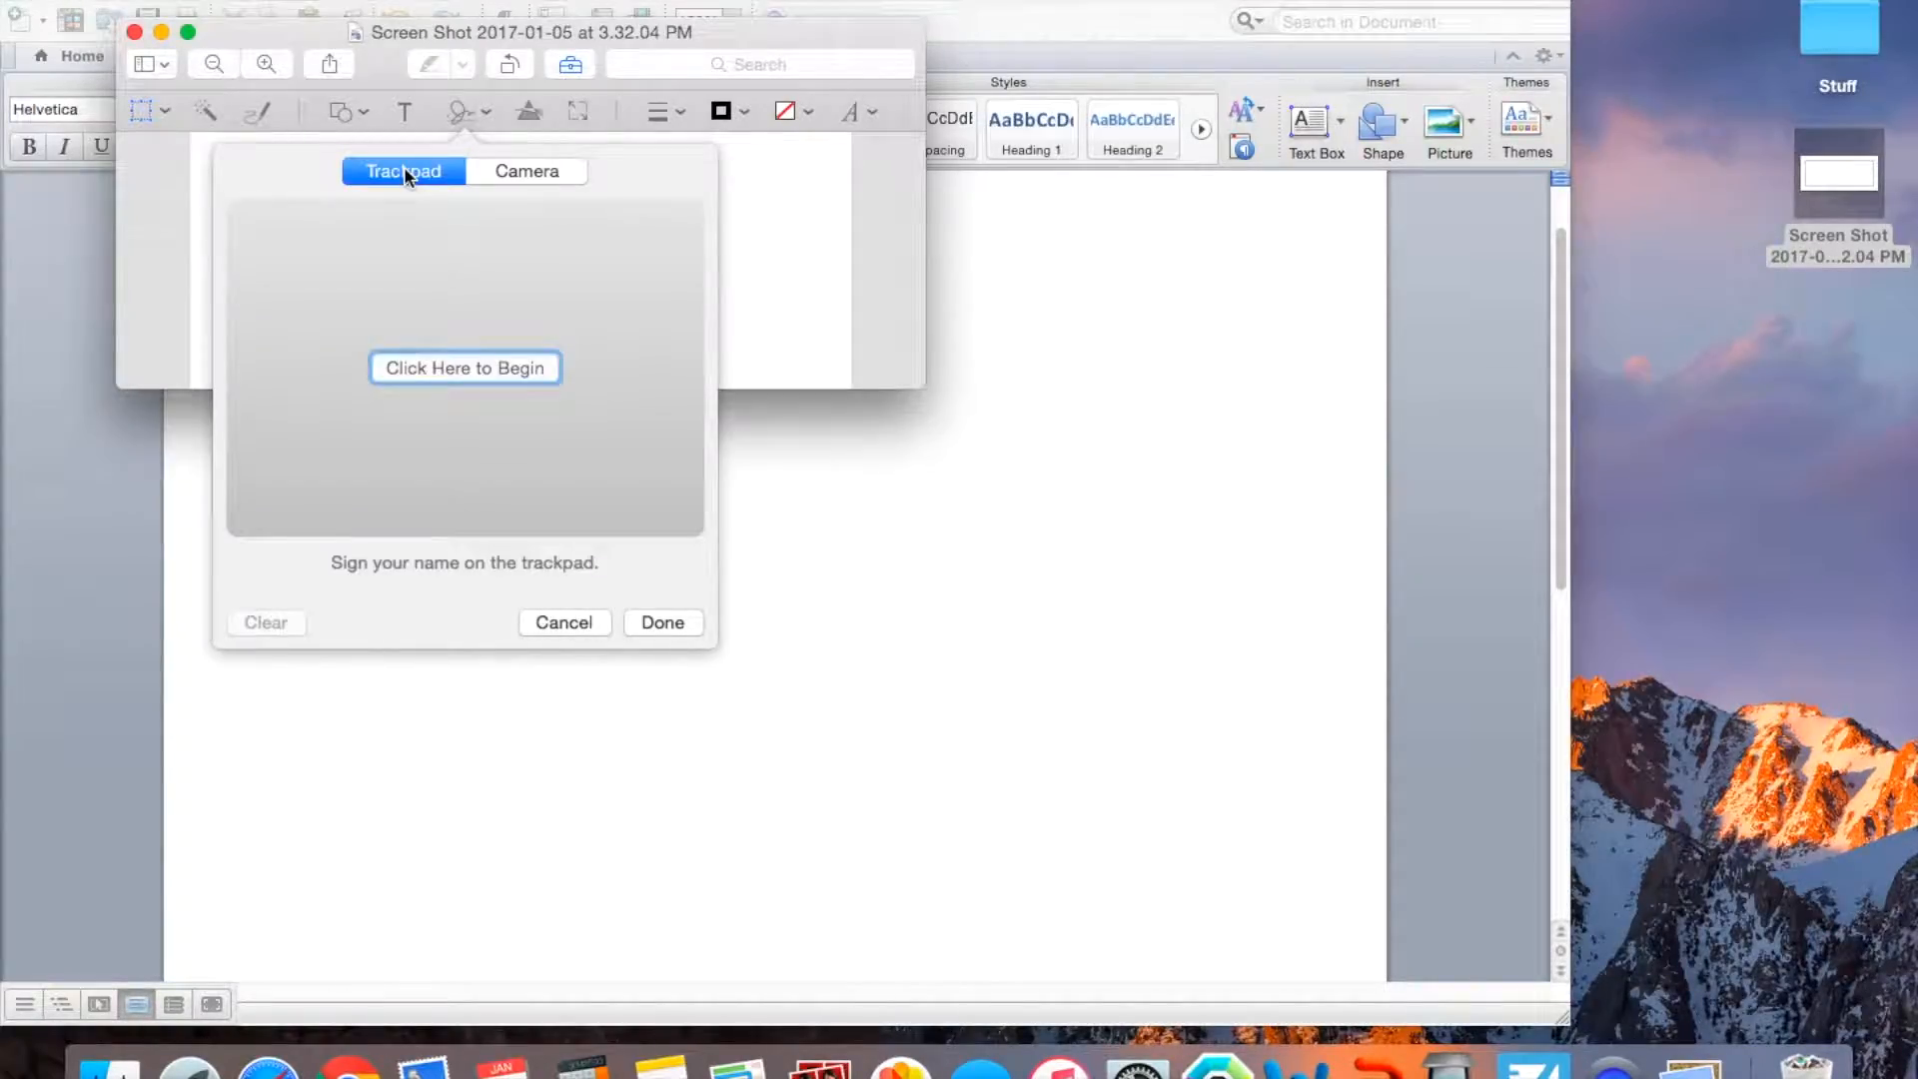
{"action": "mouse_move", "coordinate": [493, 368]}
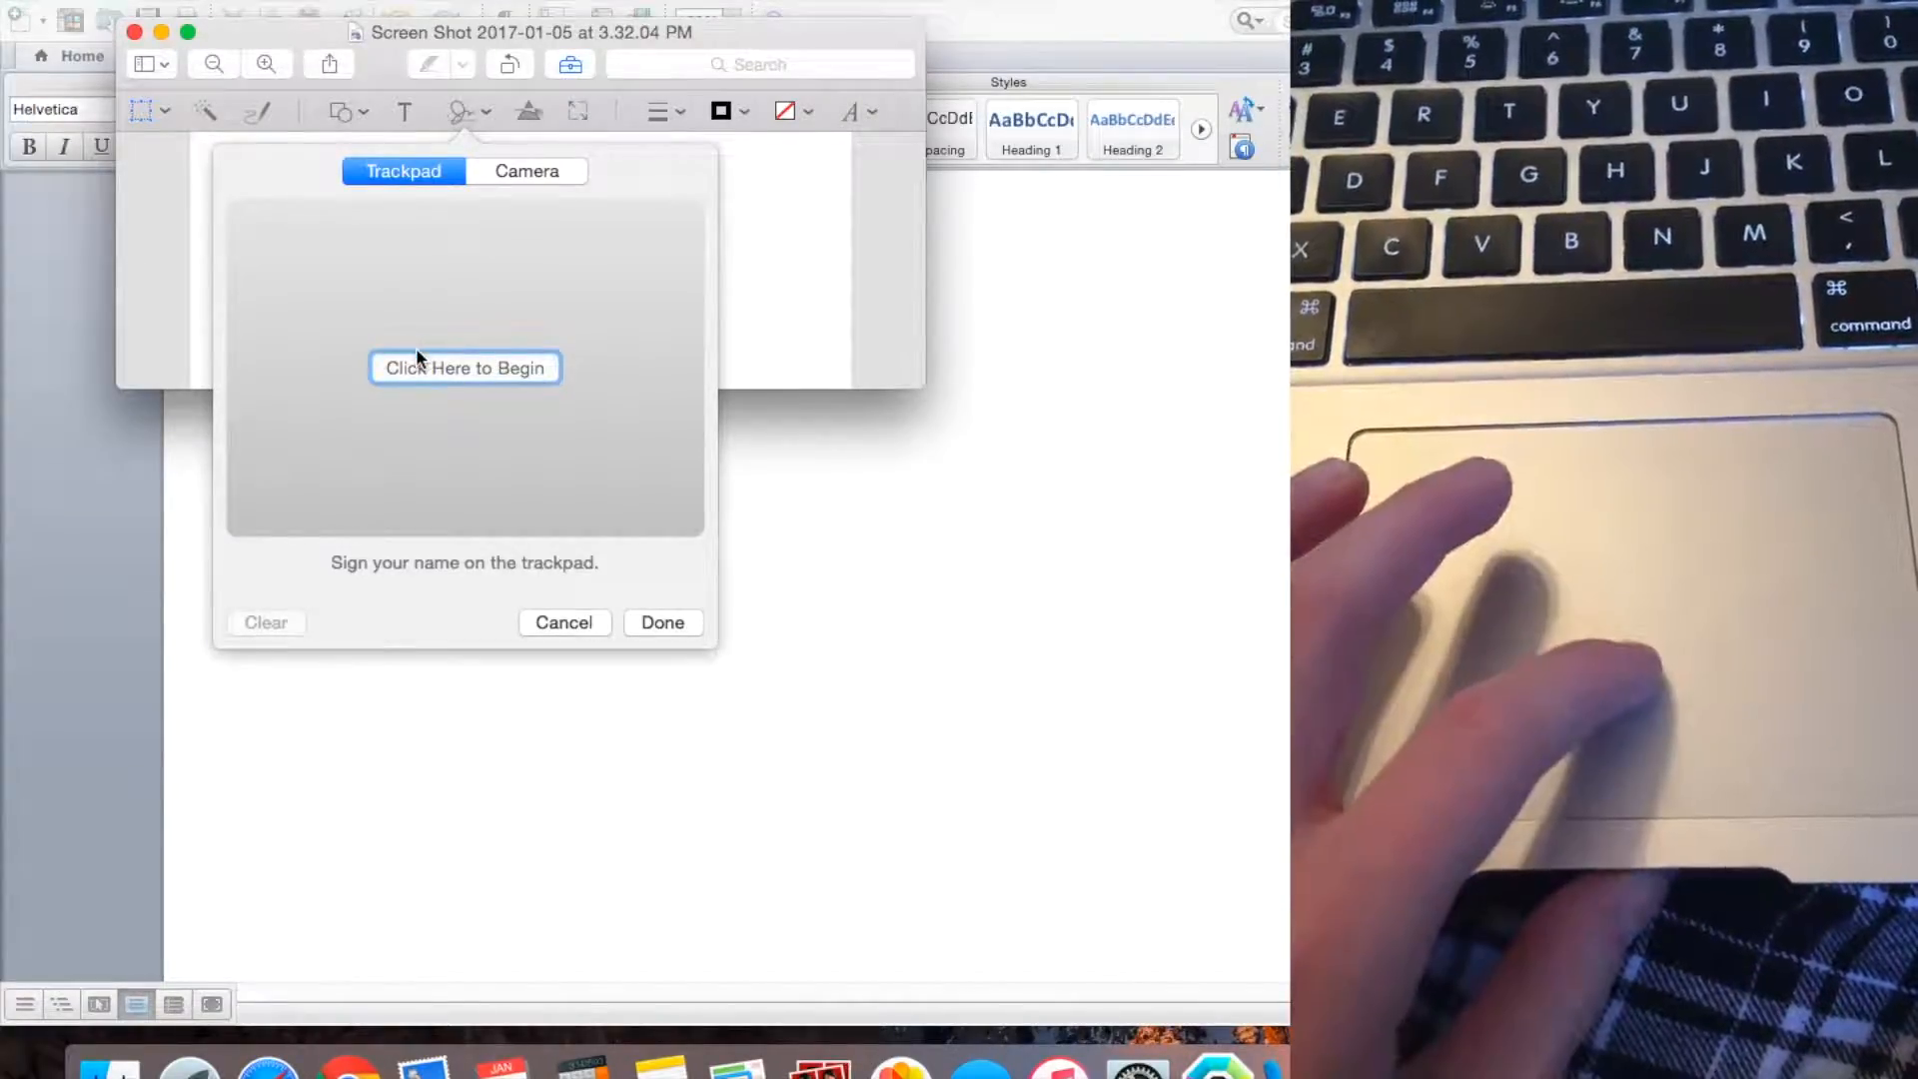
Record a handwritten 'Sign' signature on the trackpad and save it with Done.
{"action": "left_click", "coordinate": [464, 367]}
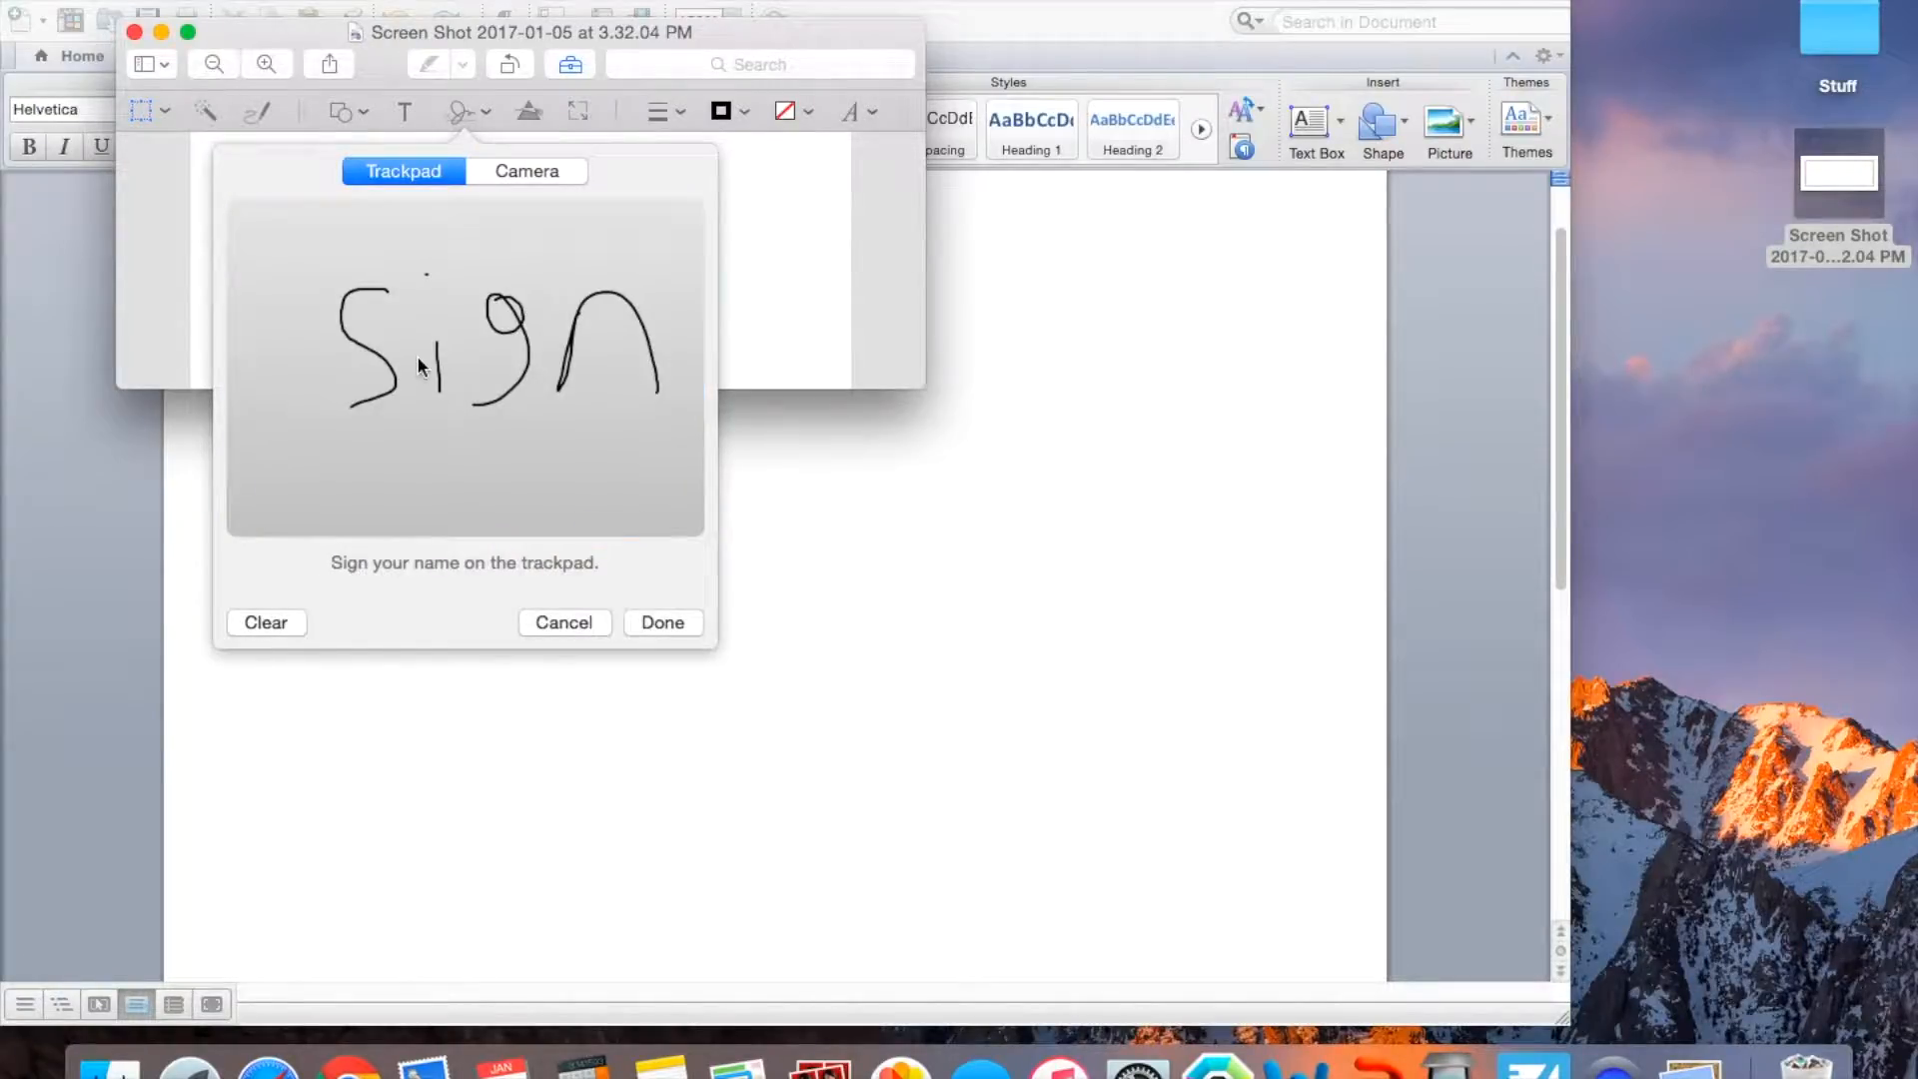
{"action": "mouse_move", "coordinate": [699, 588]}
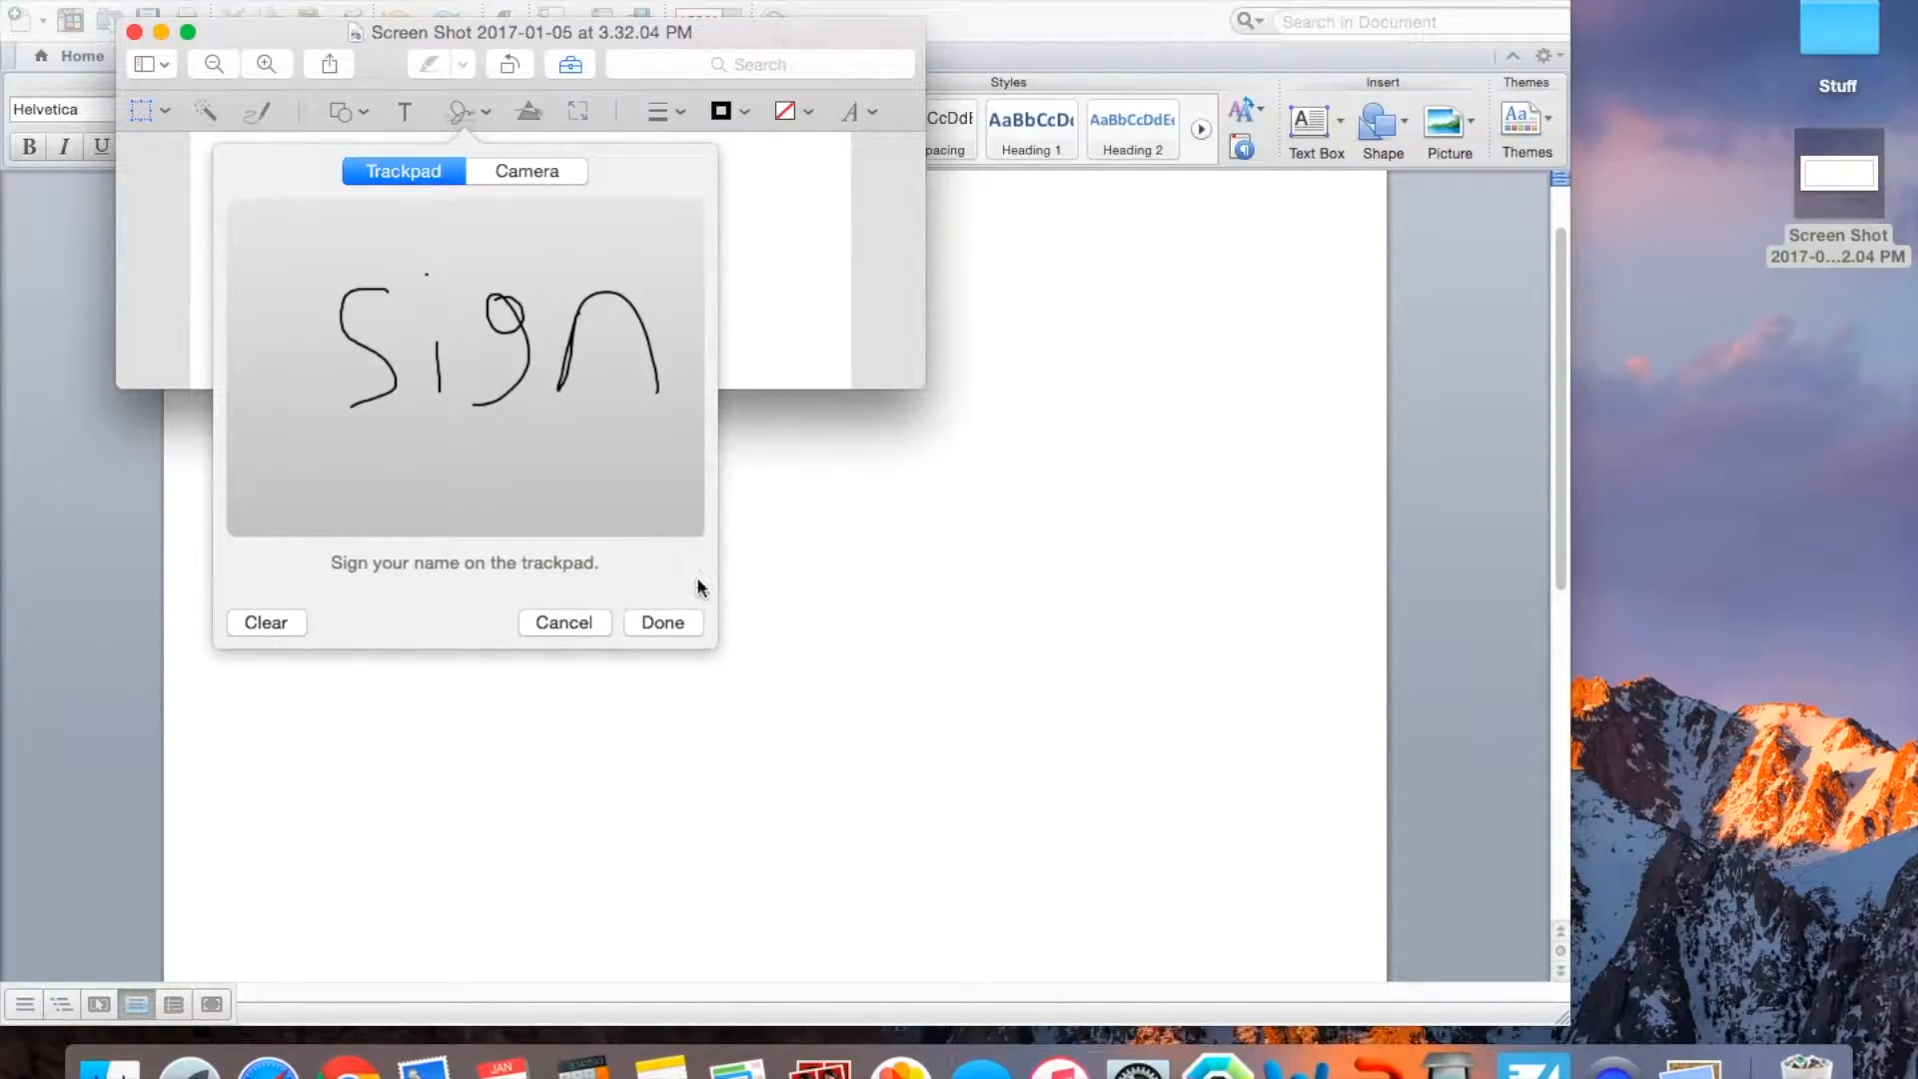
{"action": "left_click", "coordinate": [661, 622]}
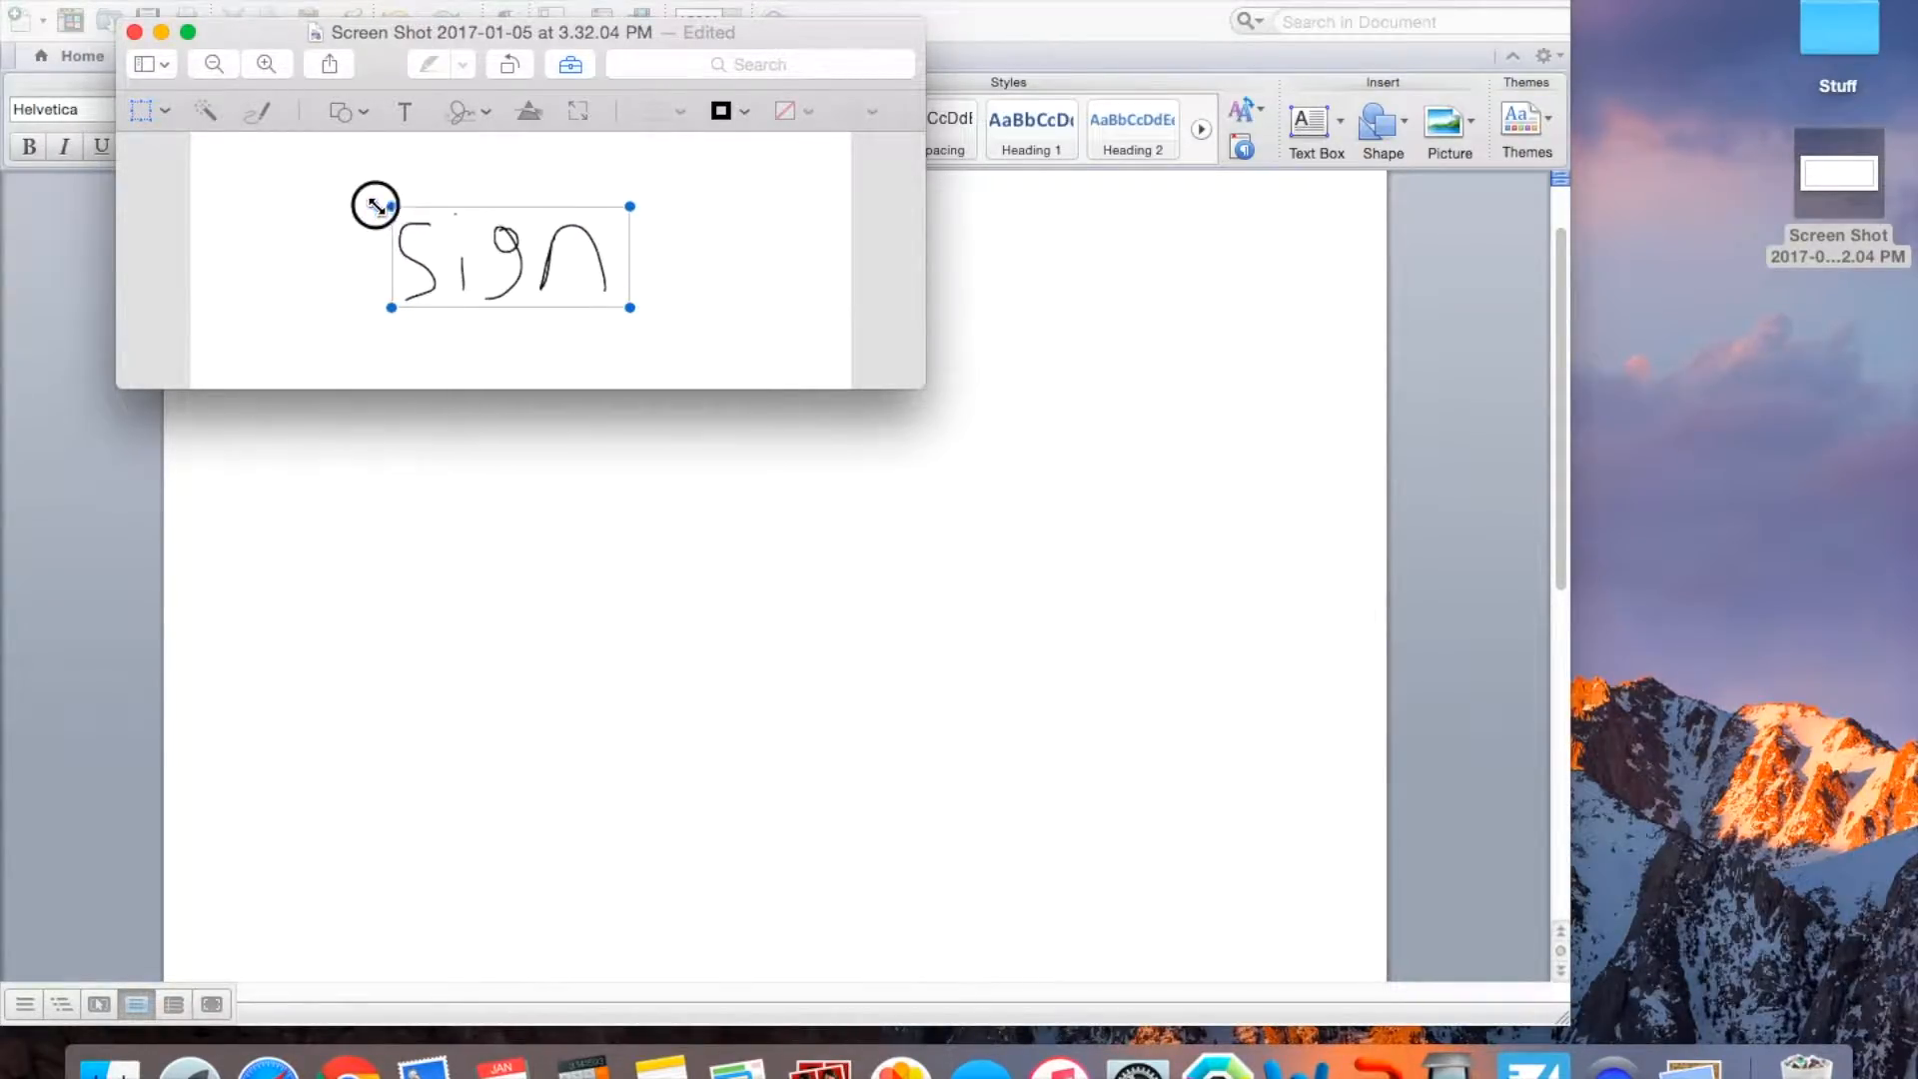
Enlarge the placed signature by its corner handle and screenshot it.
{"action": "left_click_drag", "start_coordinate": [376, 204], "coordinate": [647, 307]}
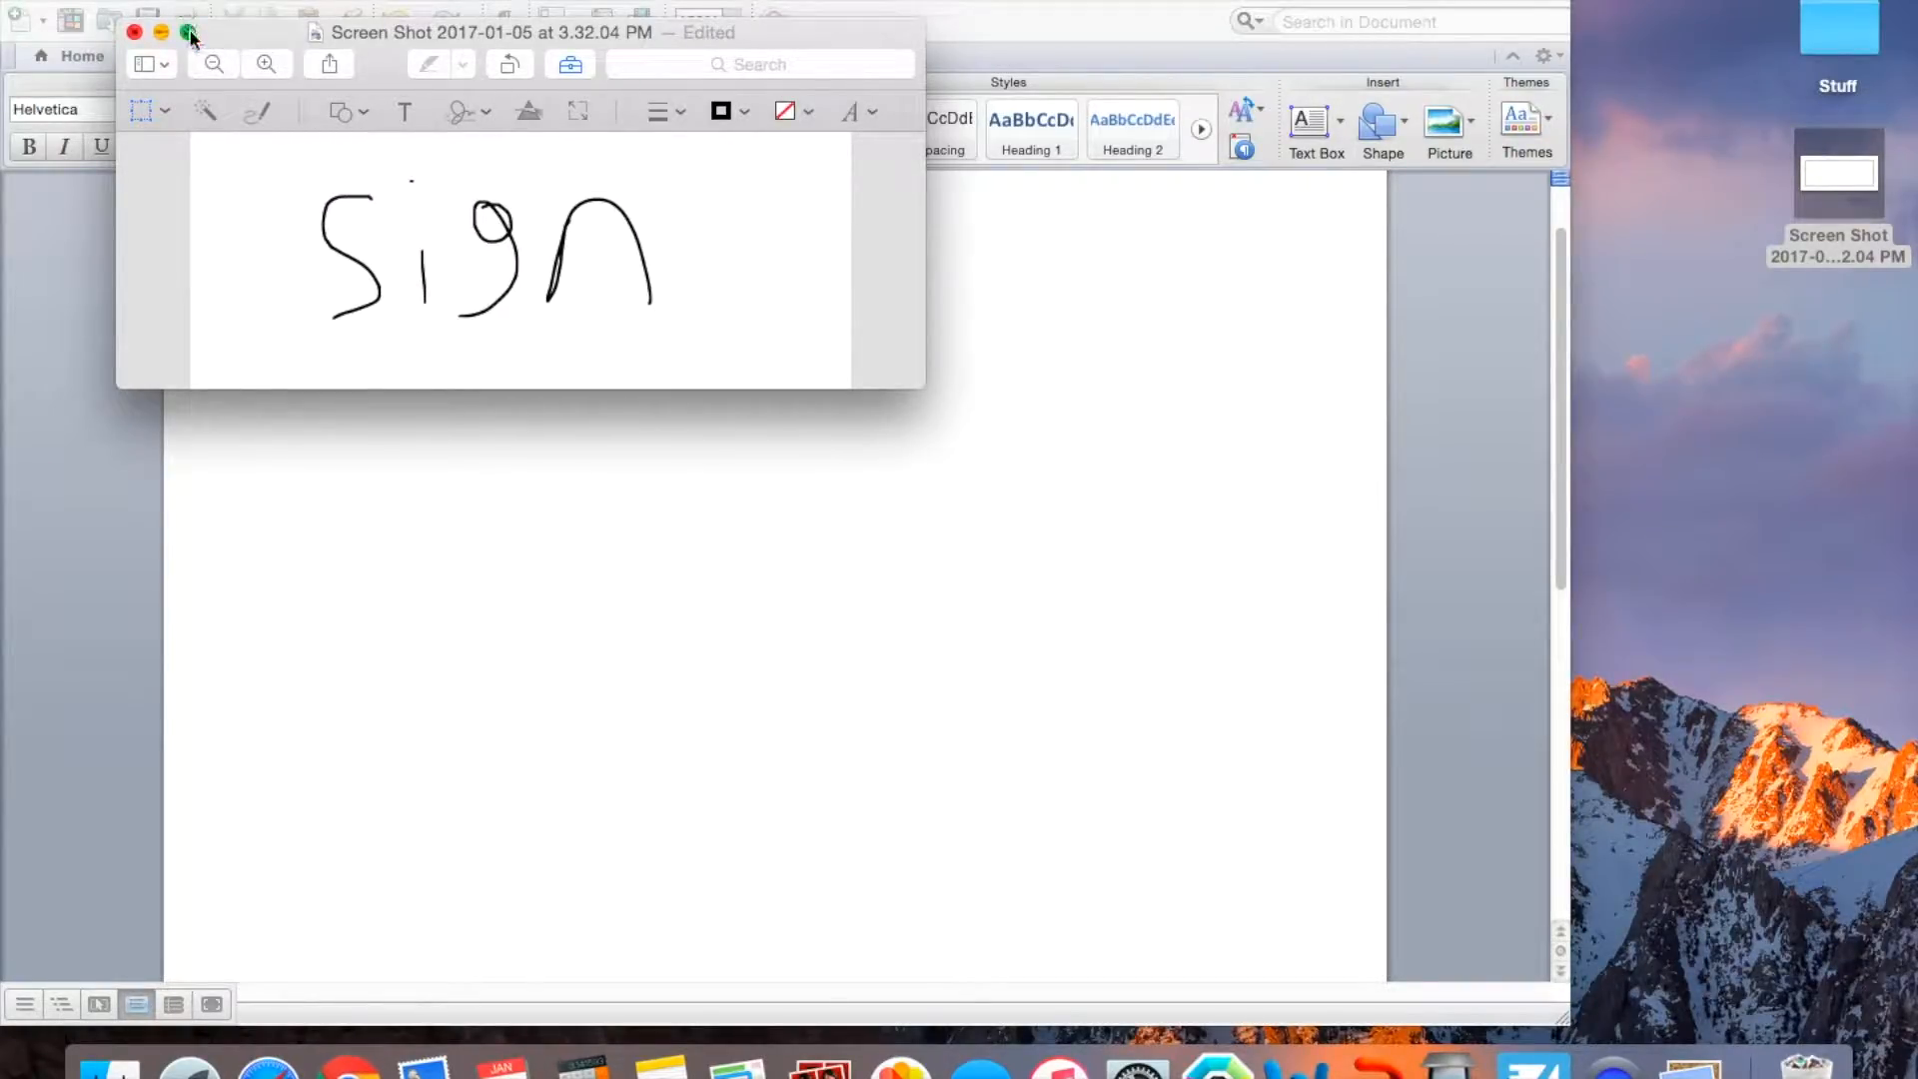
{"action": "key", "text": "cmd+shift+4"}
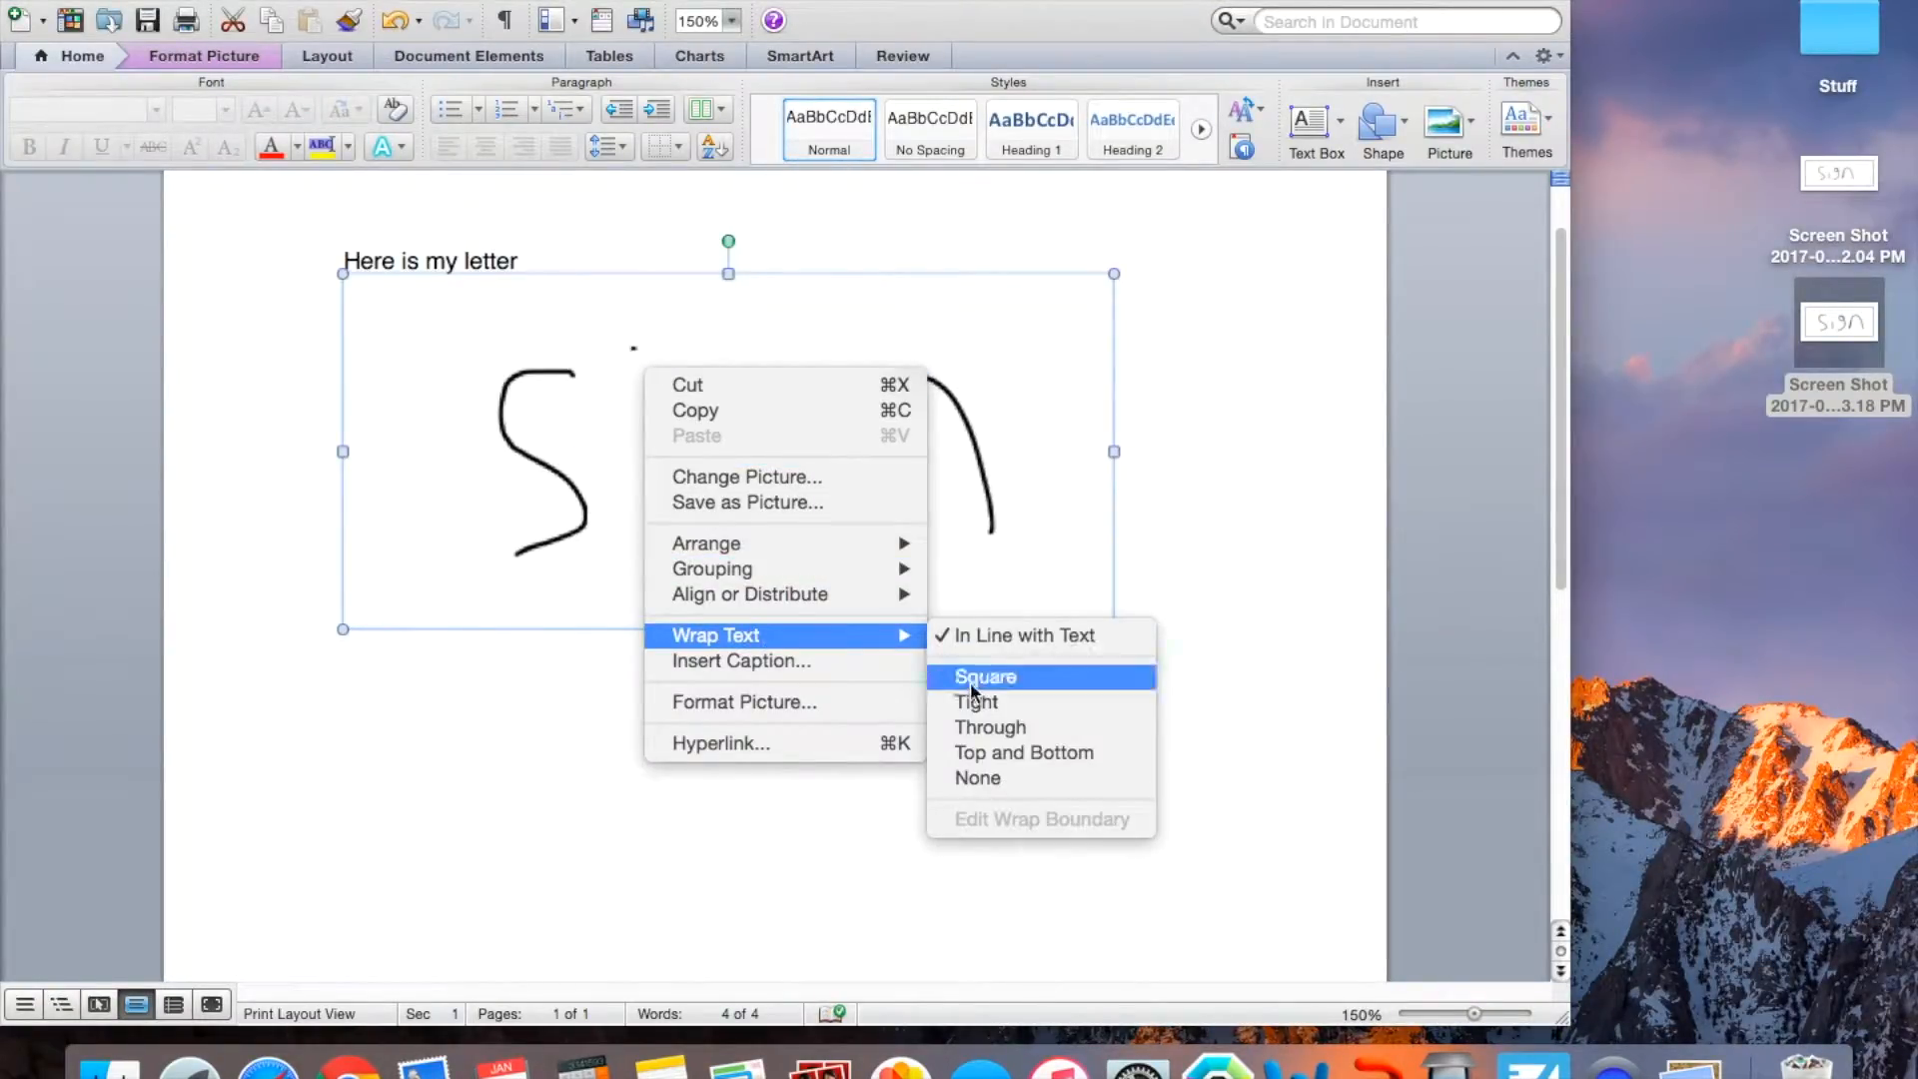
Apply Square text wrapping to the inserted signature image.
{"action": "left_click", "coordinate": [985, 677]}
{"action": "type", "text": "Best"}
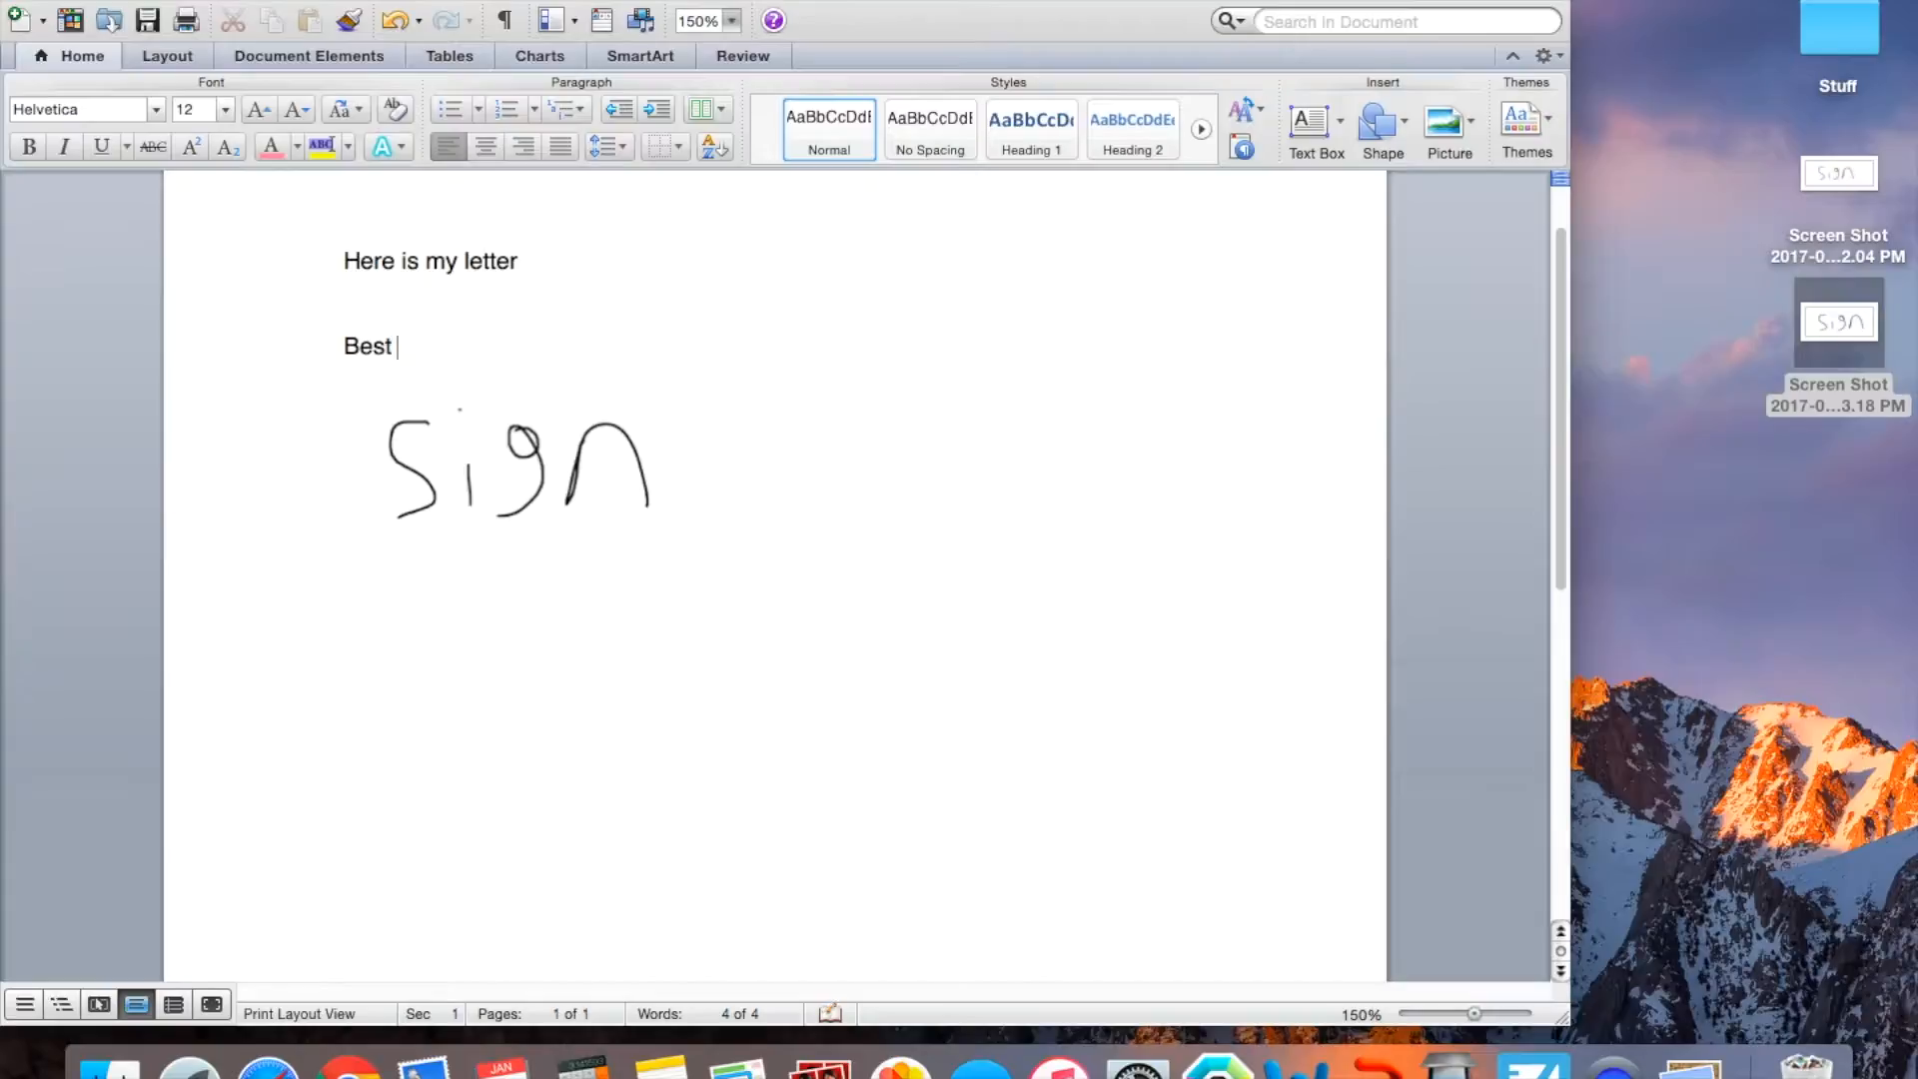
Finish the closing line as 'Best regards,' above the signature.
{"action": "type", "text": "regards"}
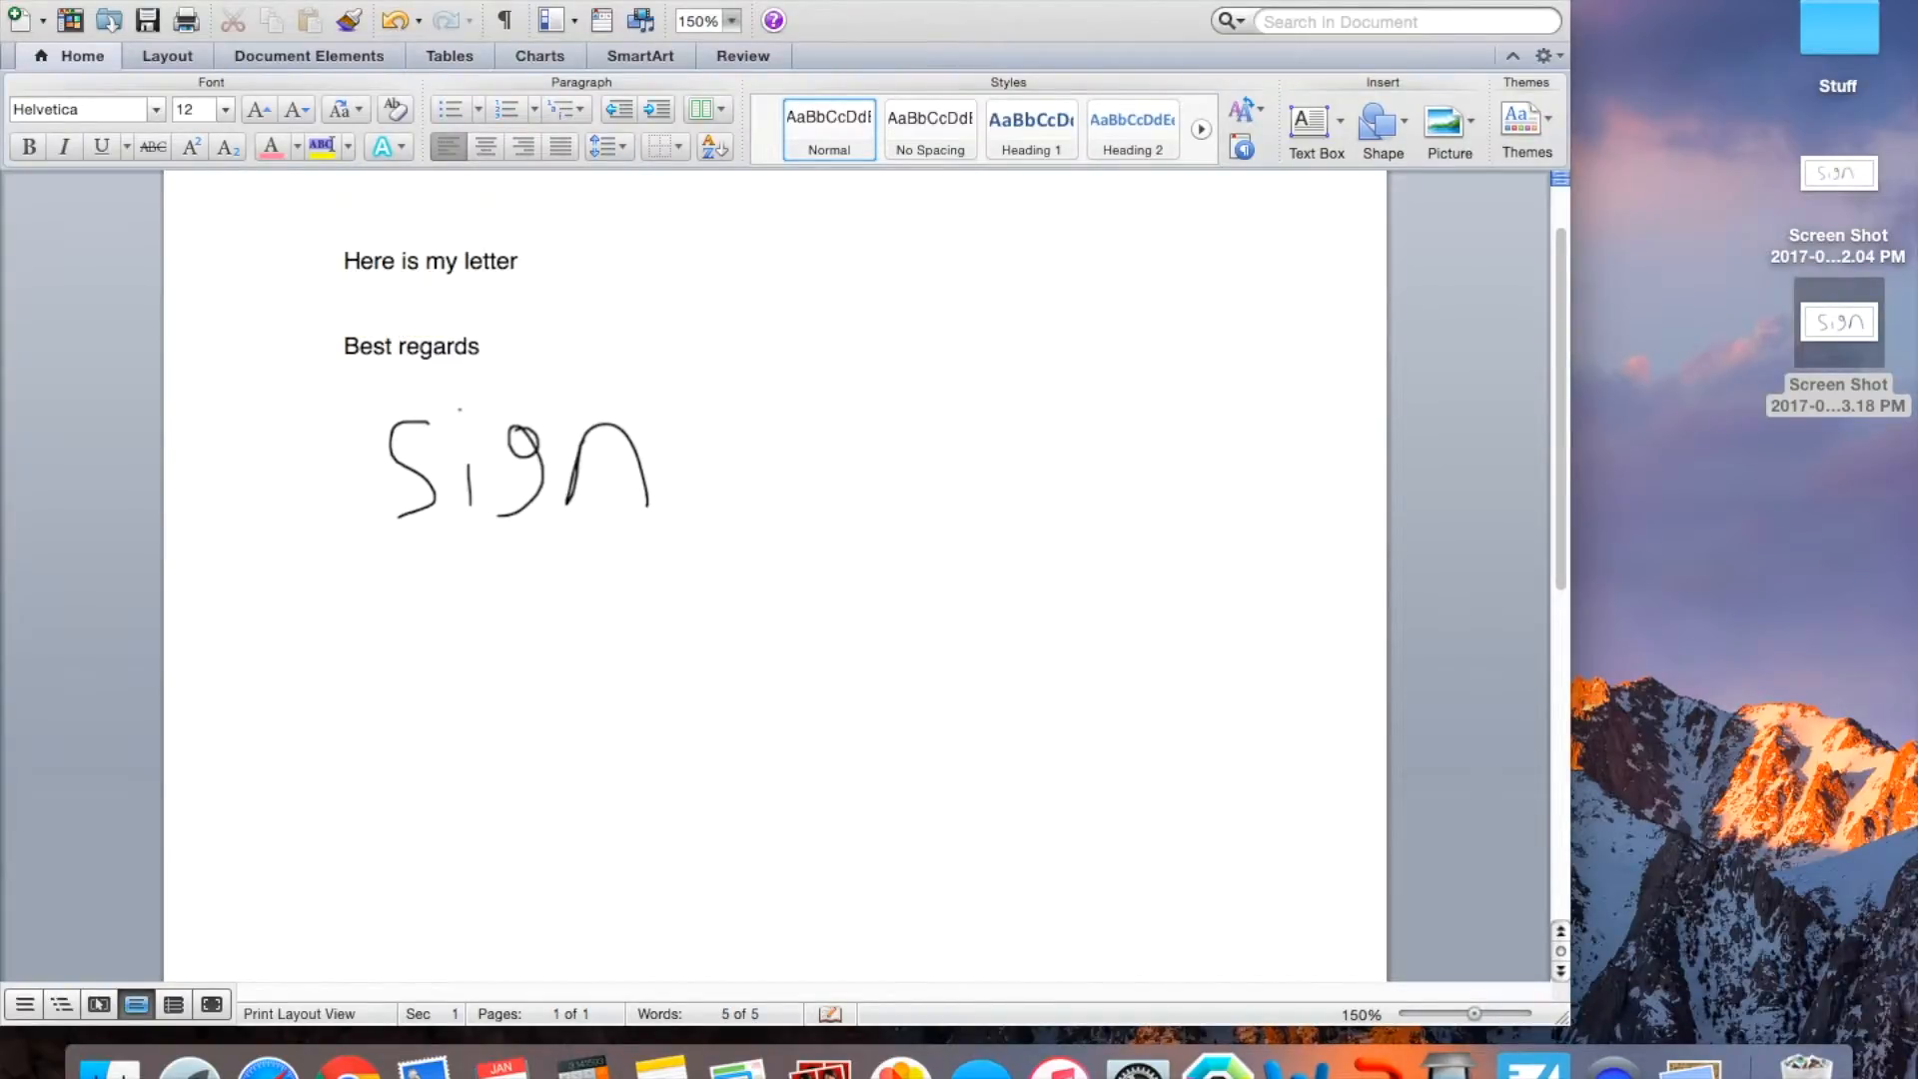
{"action": "type", "text": ","}
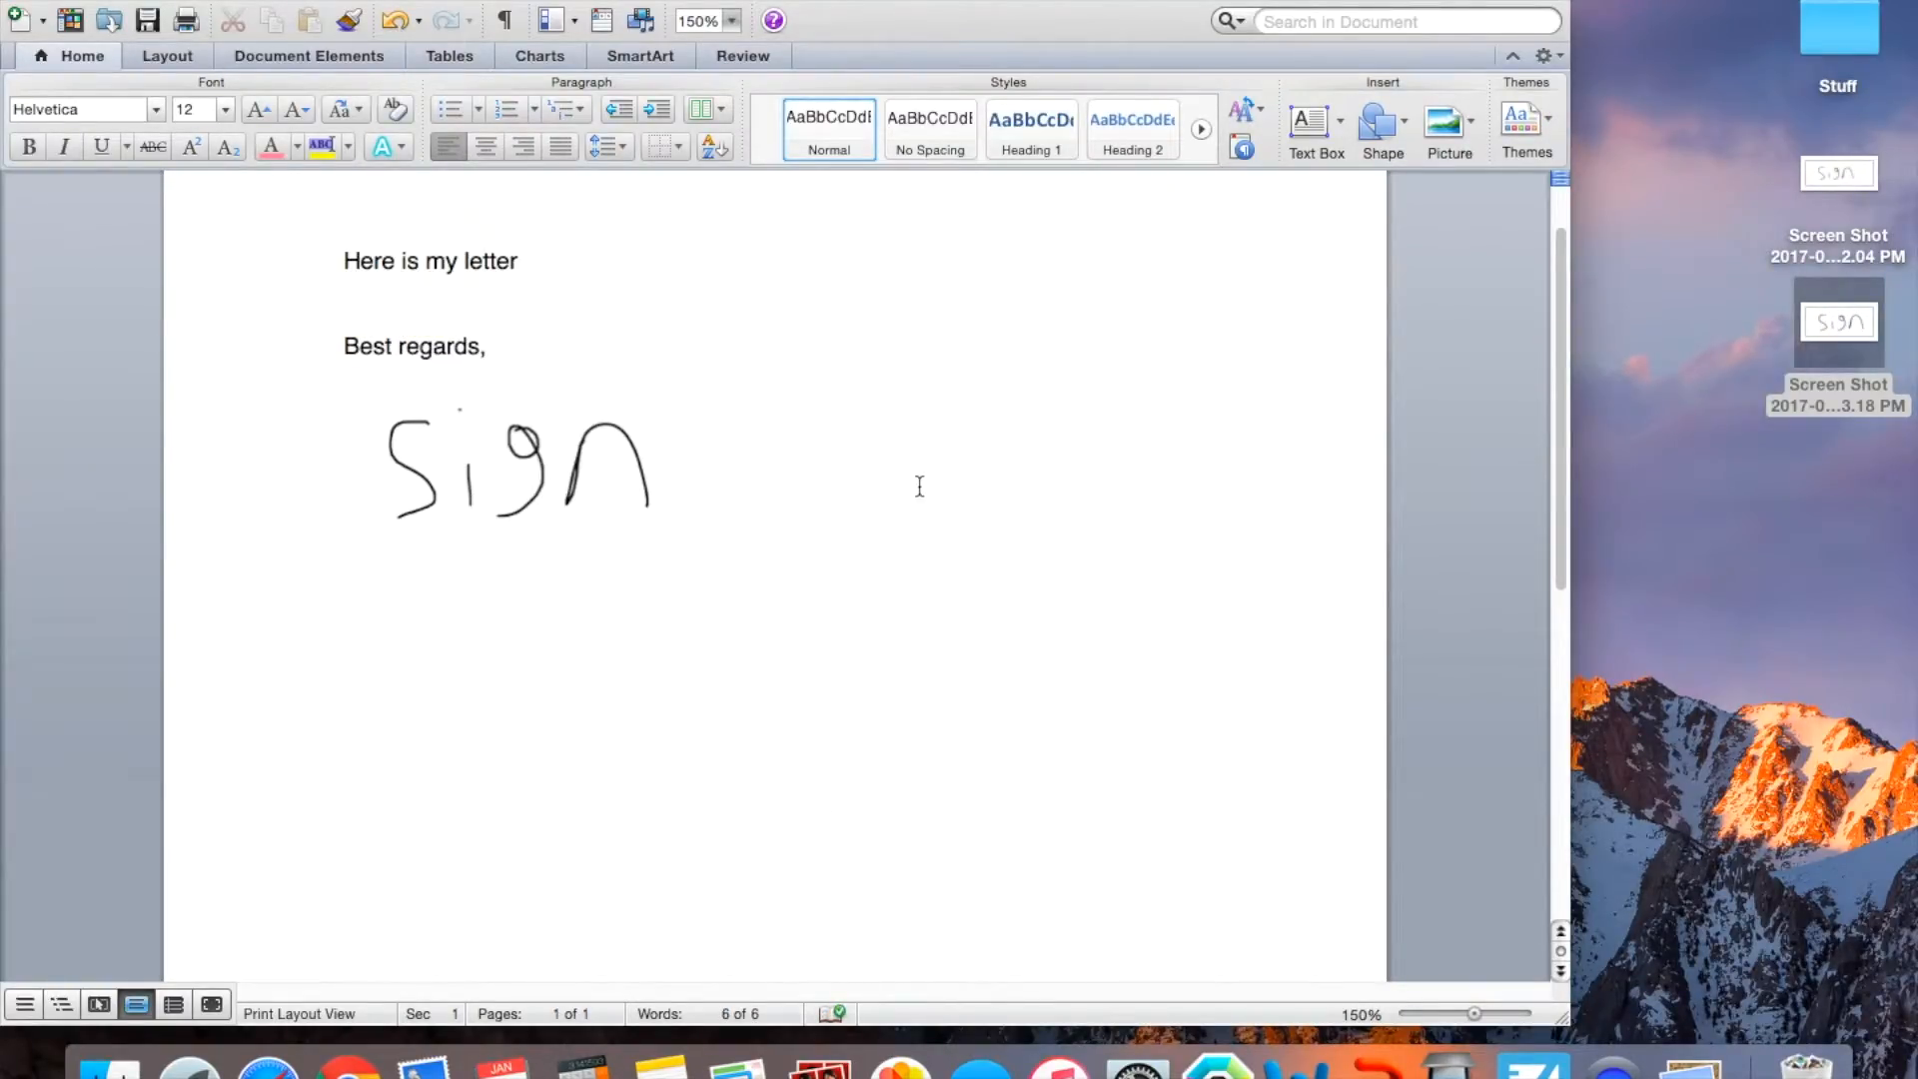
{"action": "left_click", "coordinate": [483, 345]}
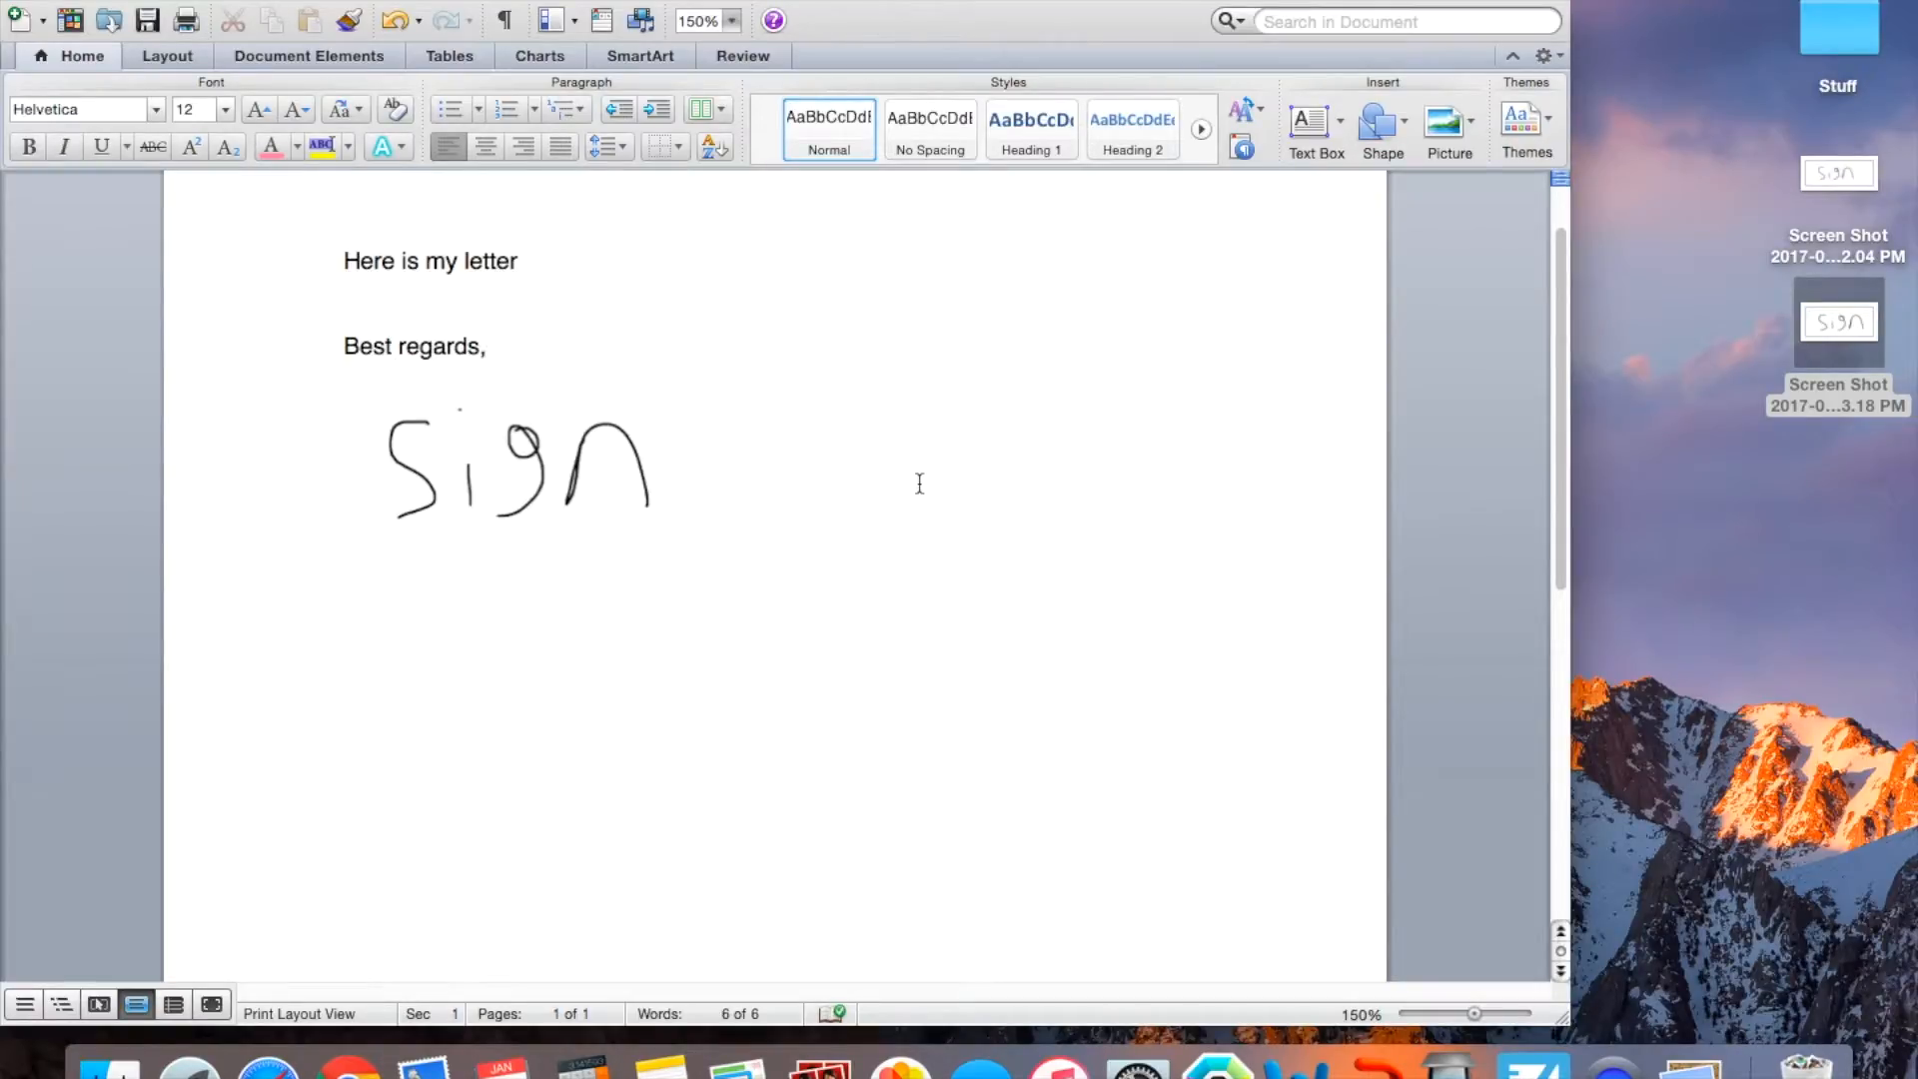
{"action": "left_click", "coordinate": [483, 345]}
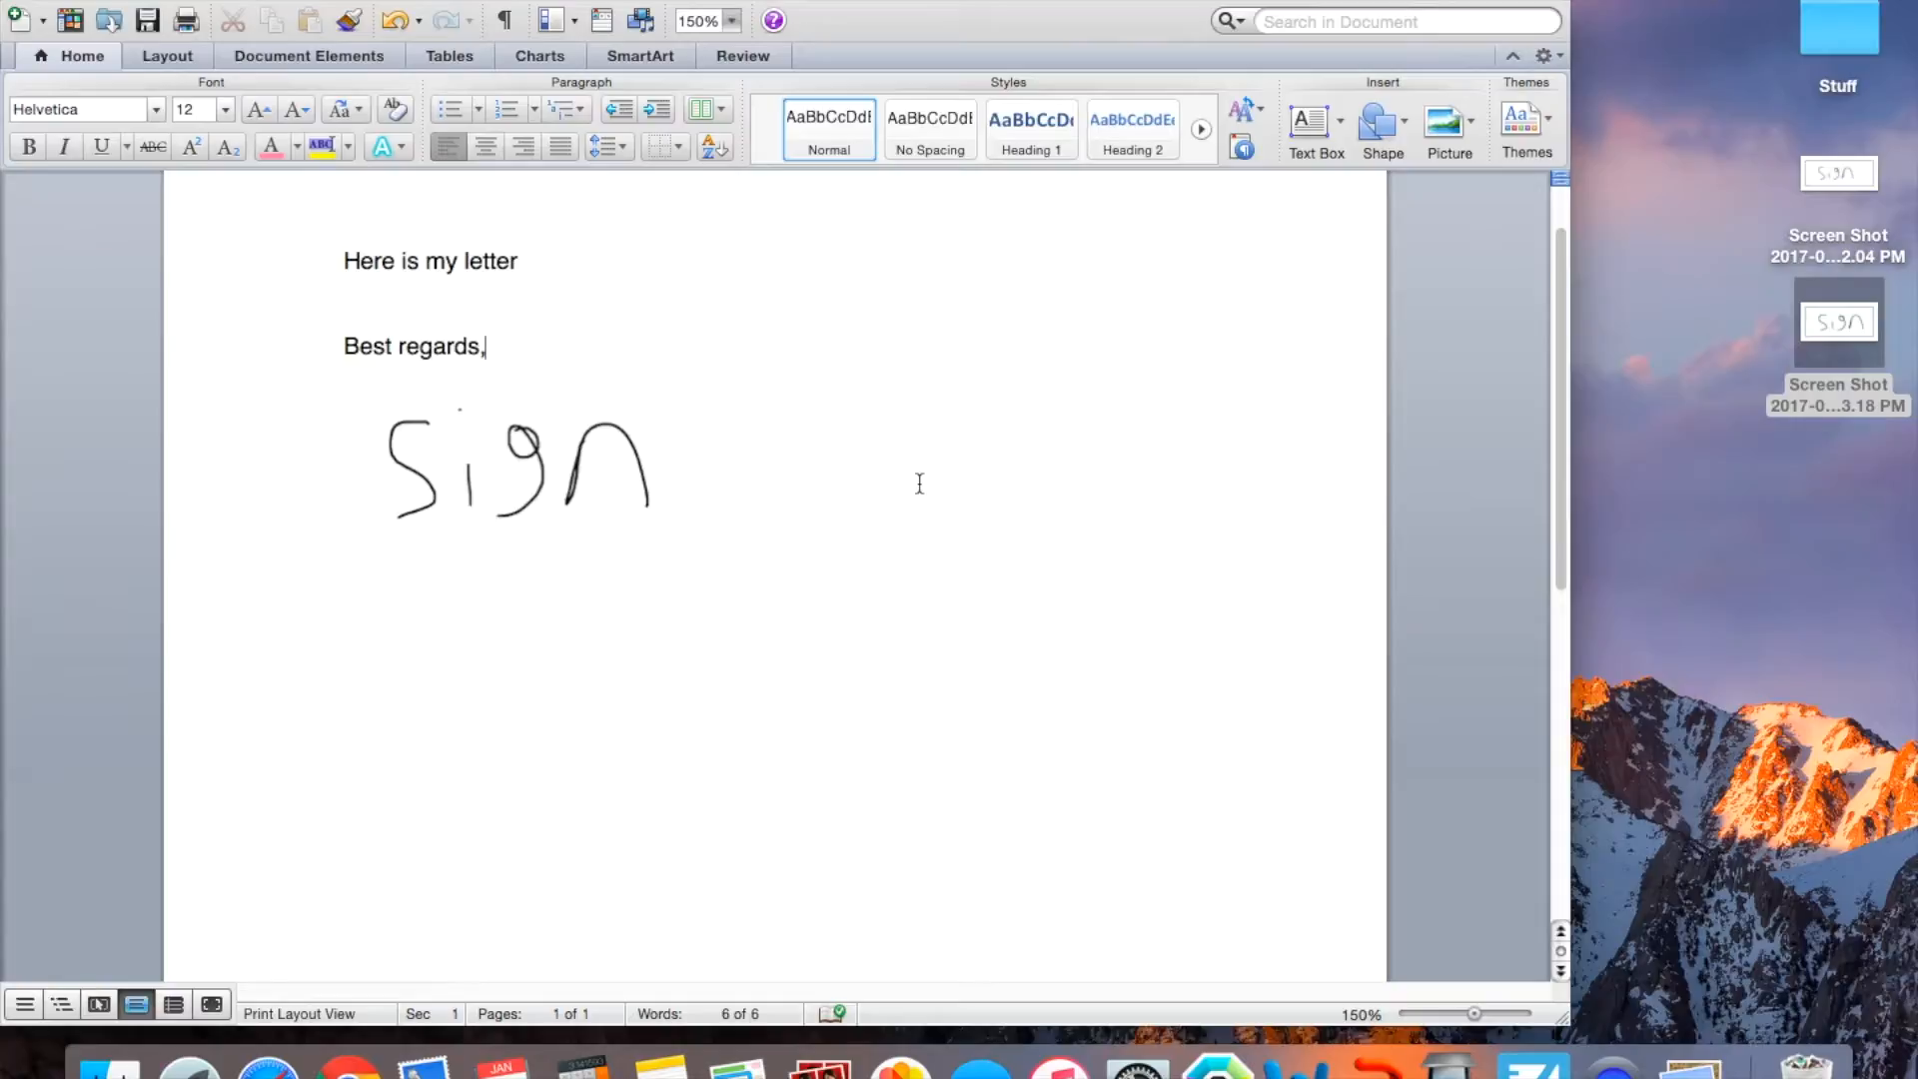